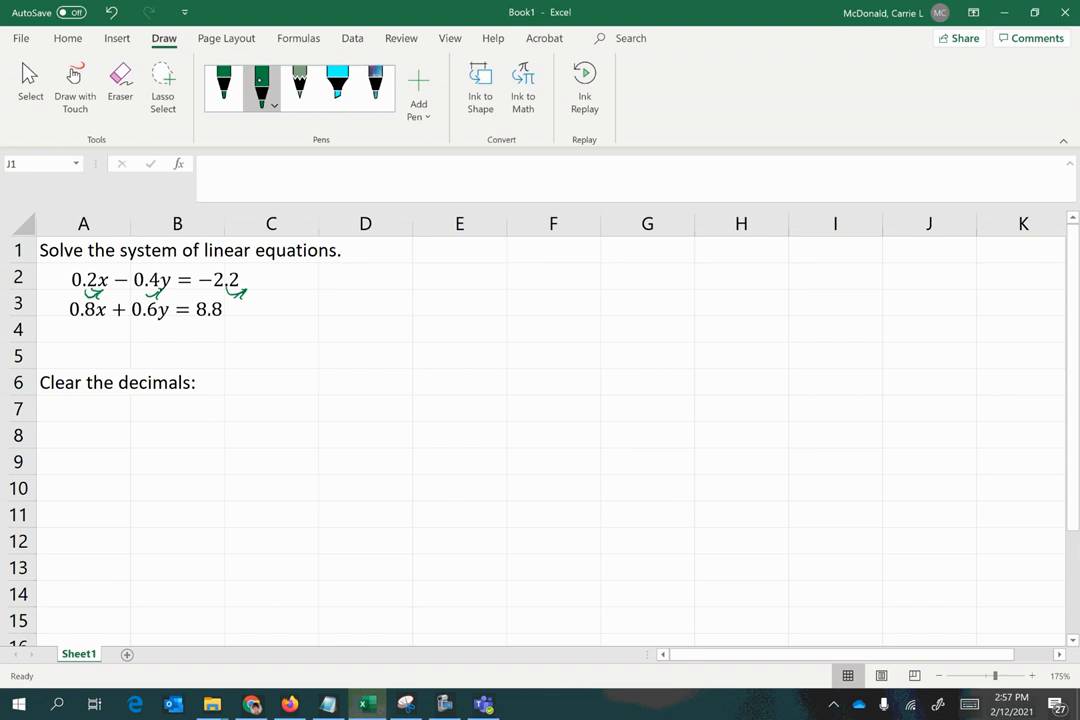
Bracket the first equation, mark it ×10, and ink 2x − 4y = −22 in row 7 with the green pen
drag(70, 272, 68, 288)
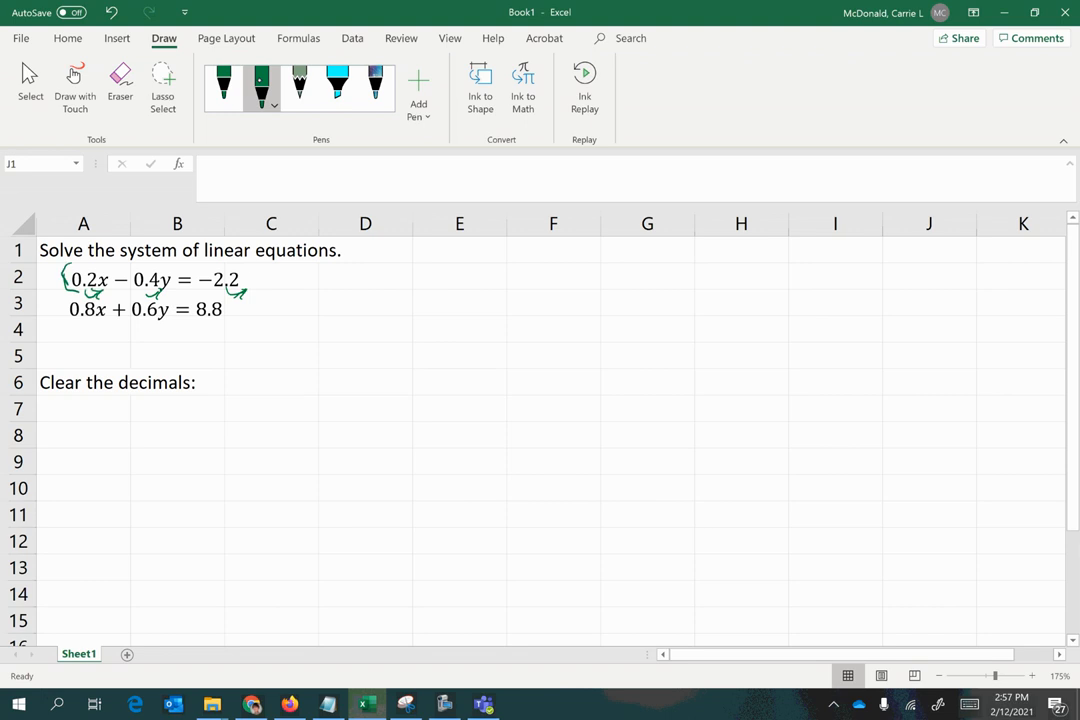
drag(256, 278, 284, 278)
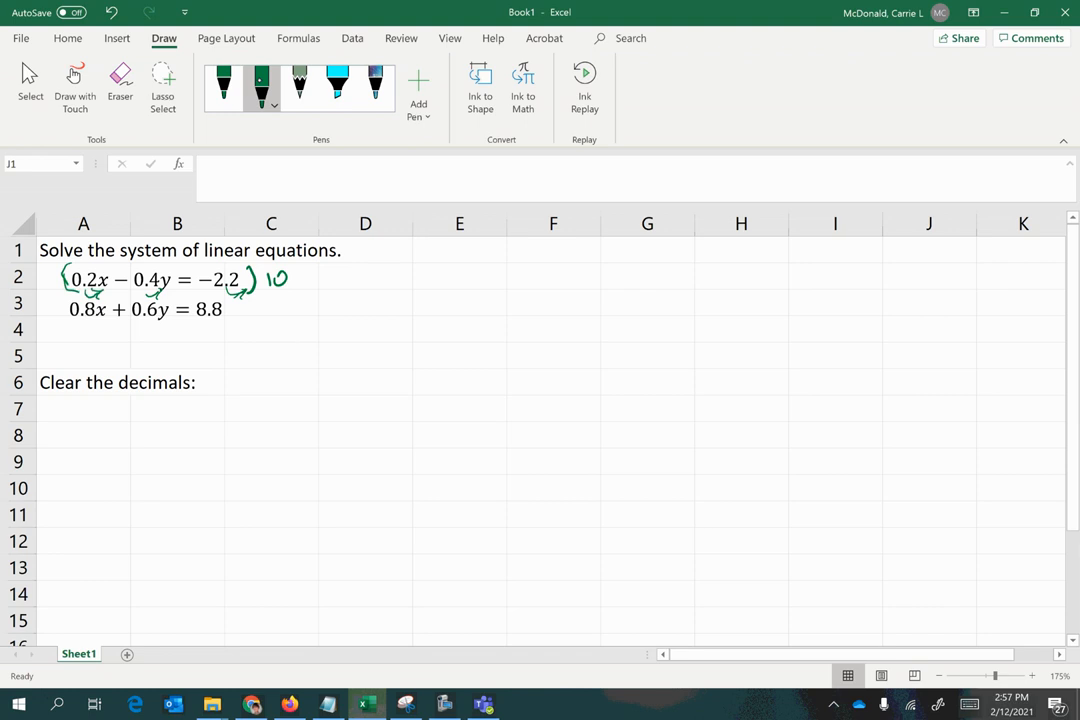
drag(80, 410, 140, 410)
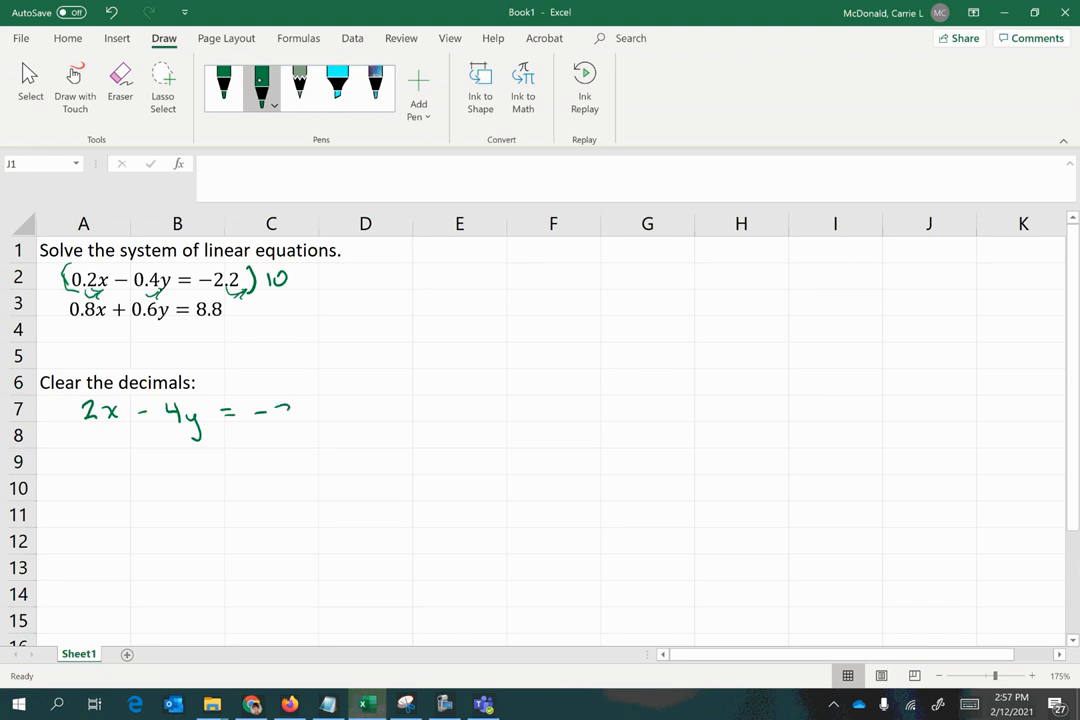
click(270, 104)
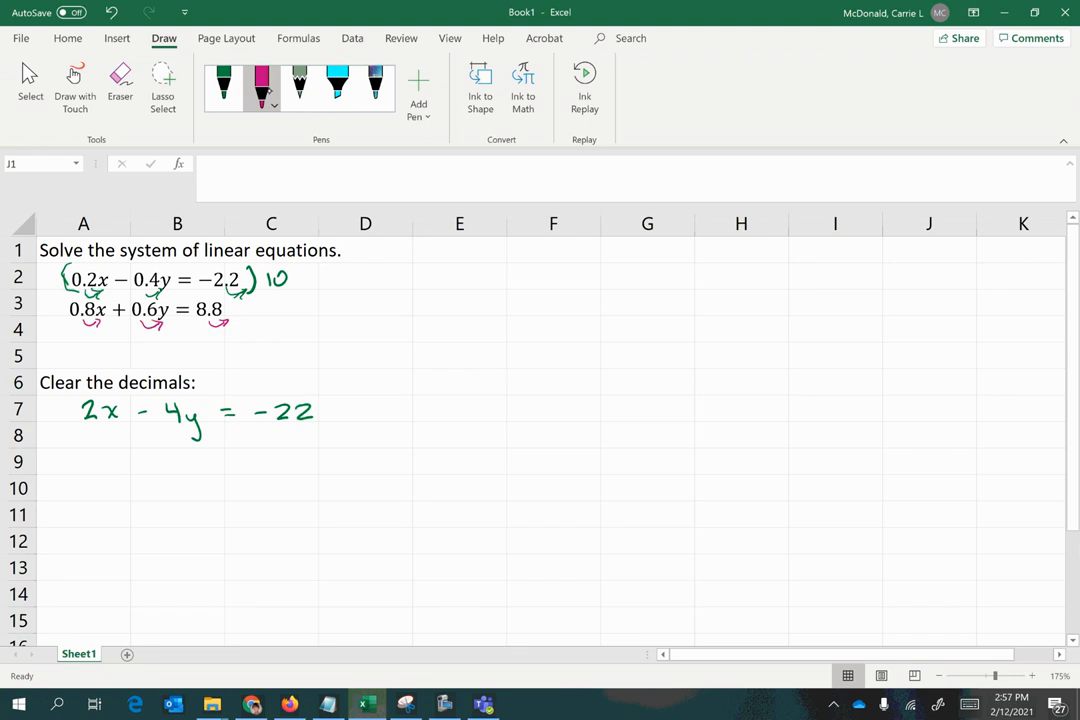
Bracket the second equation, mark it ×10, and ink 8x + 6y = 88 in row 8 with the pink pen
drag(60, 300, 250, 320)
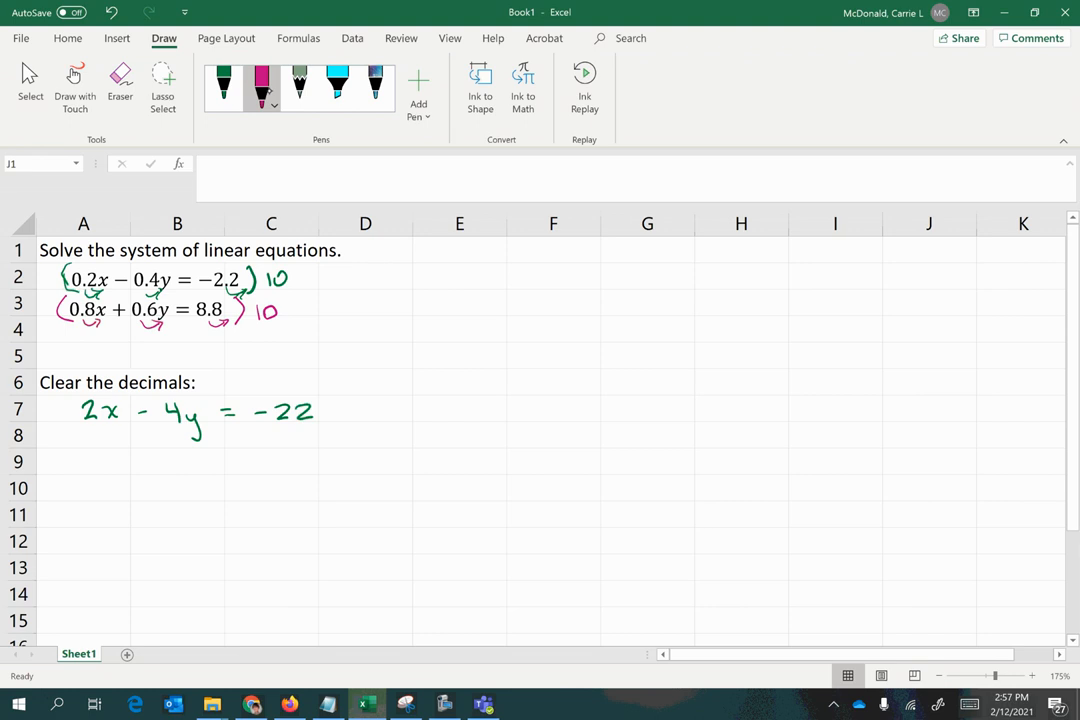
drag(90, 430, 96, 440)
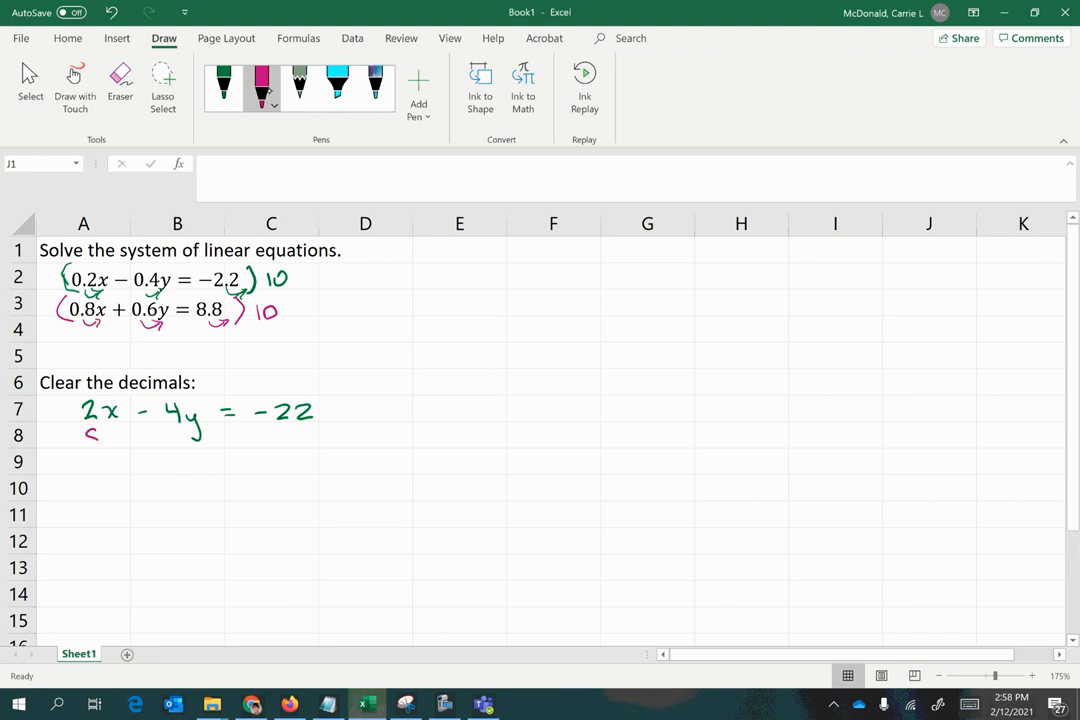
drag(84, 438, 120, 438)
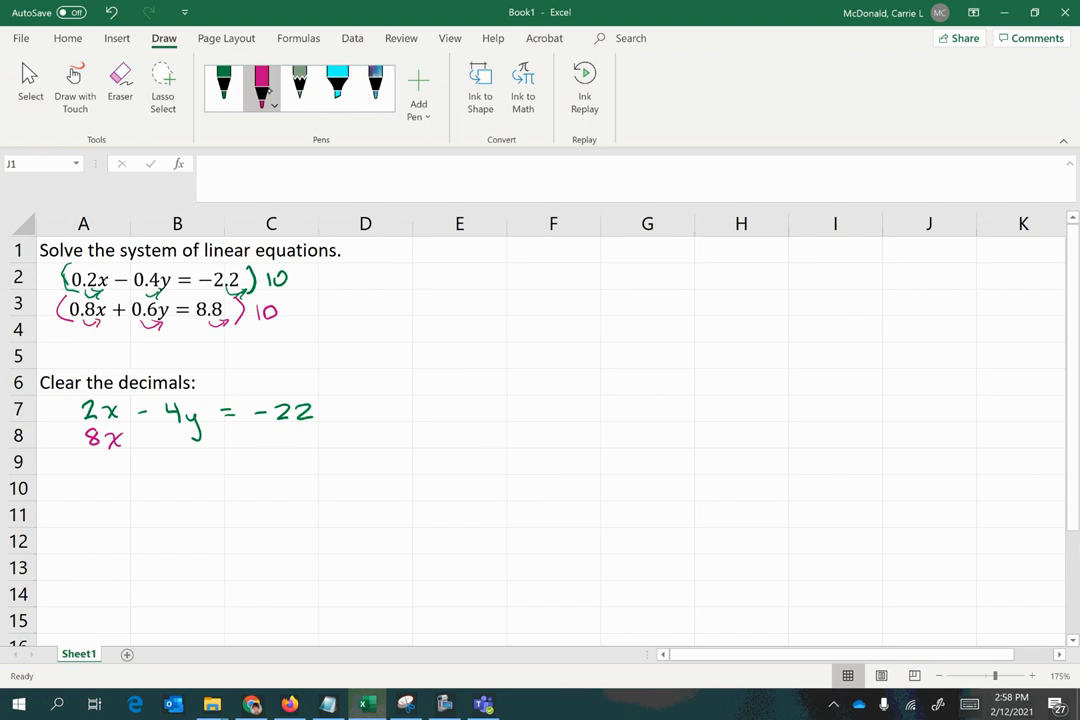
drag(146, 438, 204, 456)
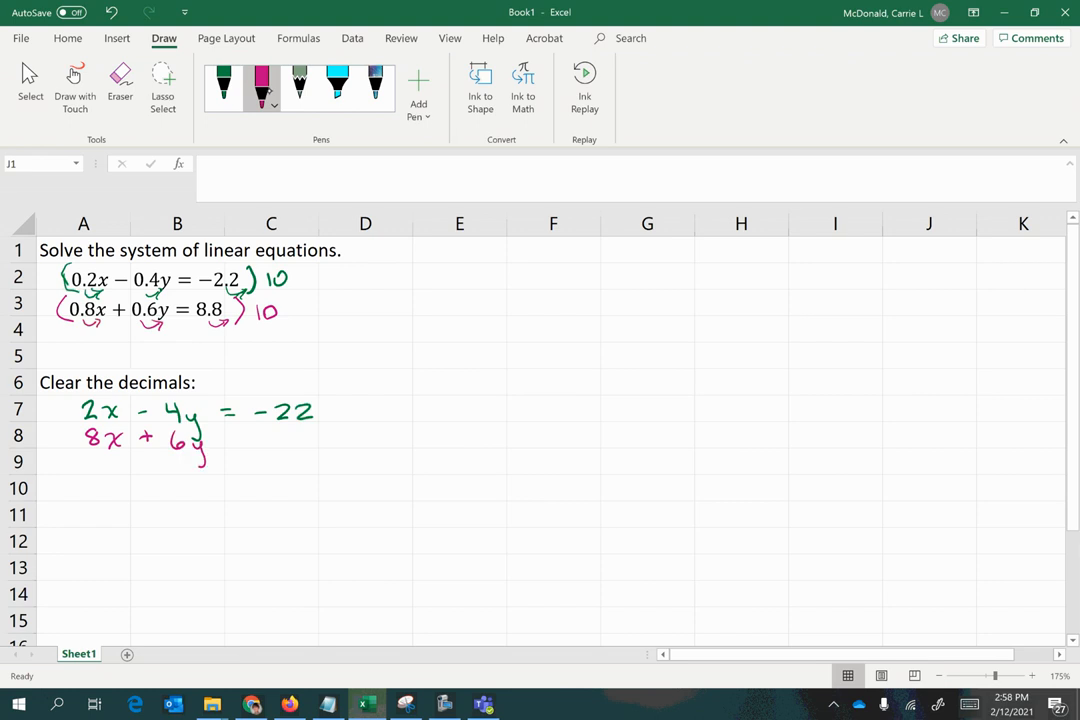
drag(224, 436, 284, 444)
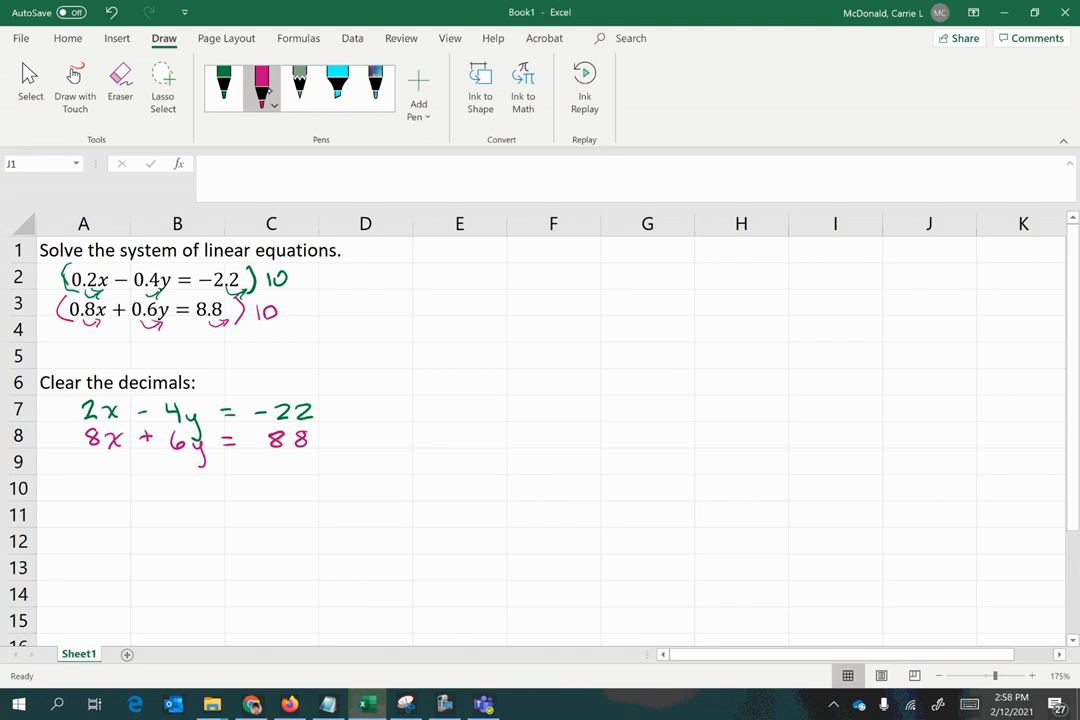
Mark row 7 to be multiplied by −4 and ink −8x + 16y = 88 in green in row 11
drag(50, 404, 76, 418)
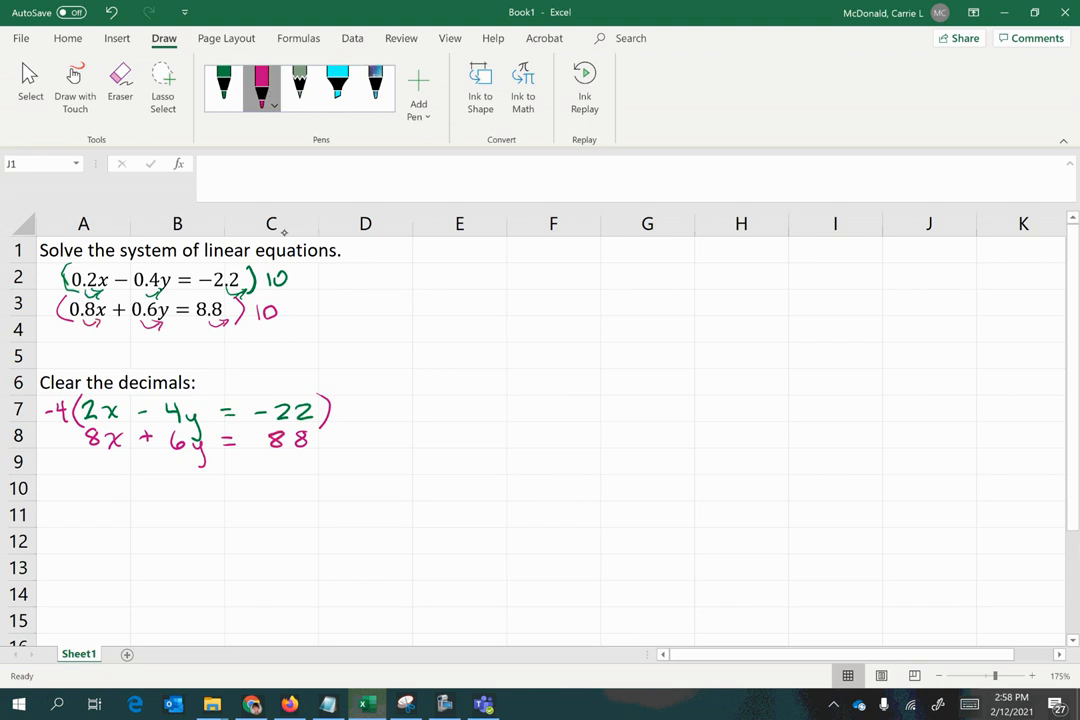
click(264, 84)
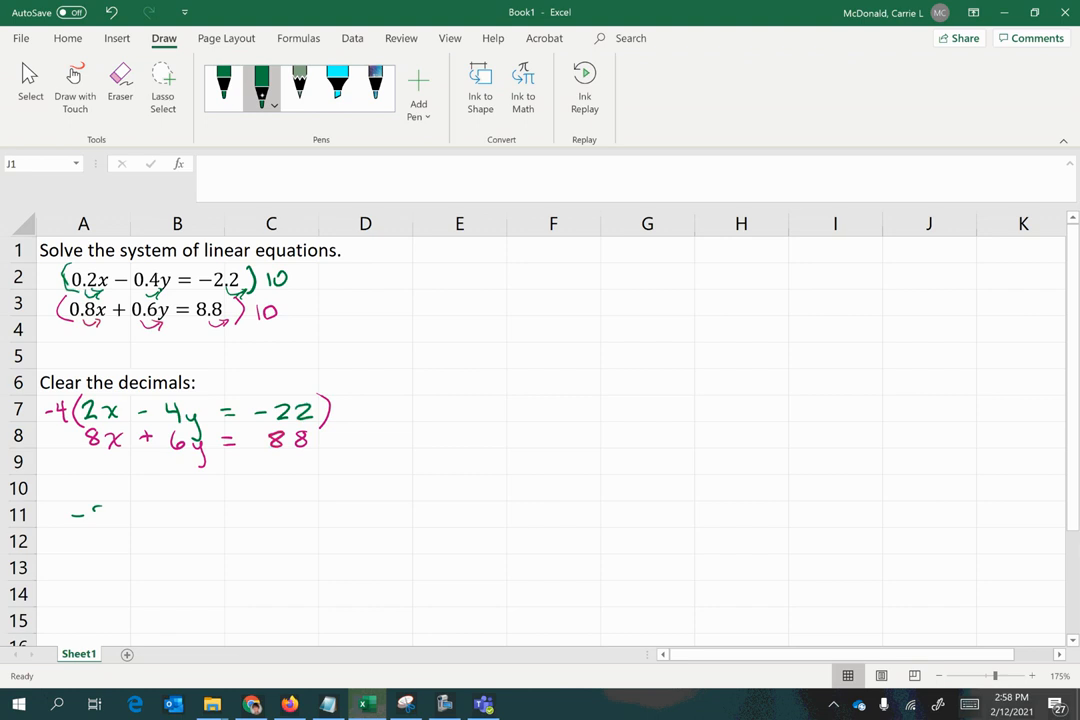
drag(76, 516, 160, 516)
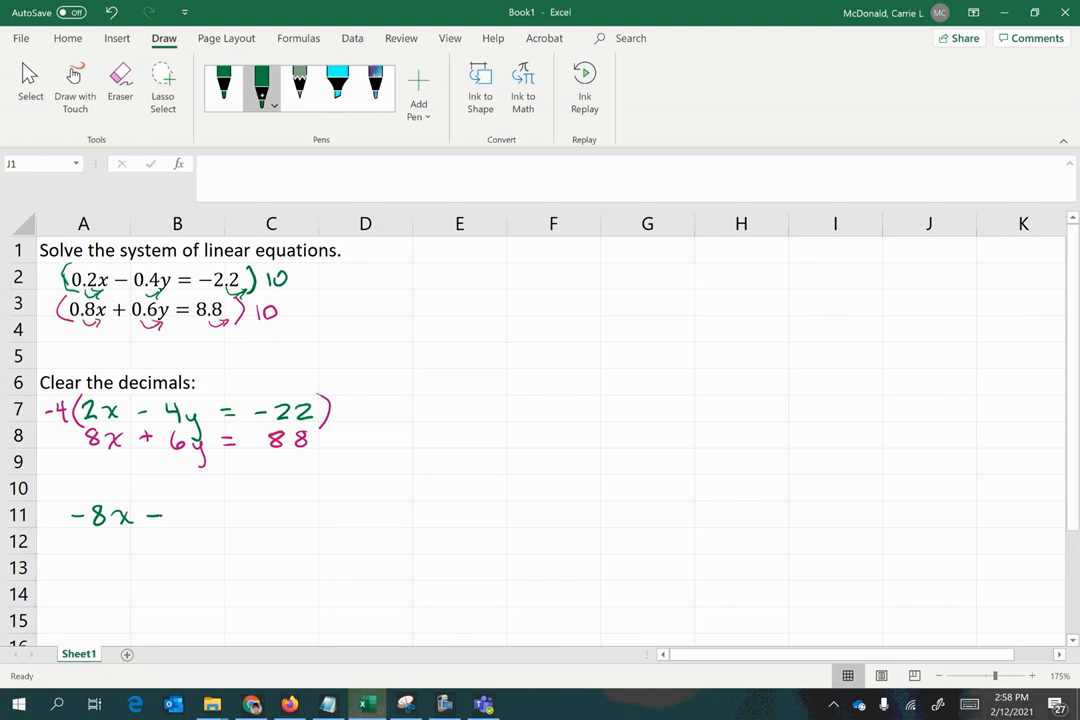
drag(160, 516, 216, 516)
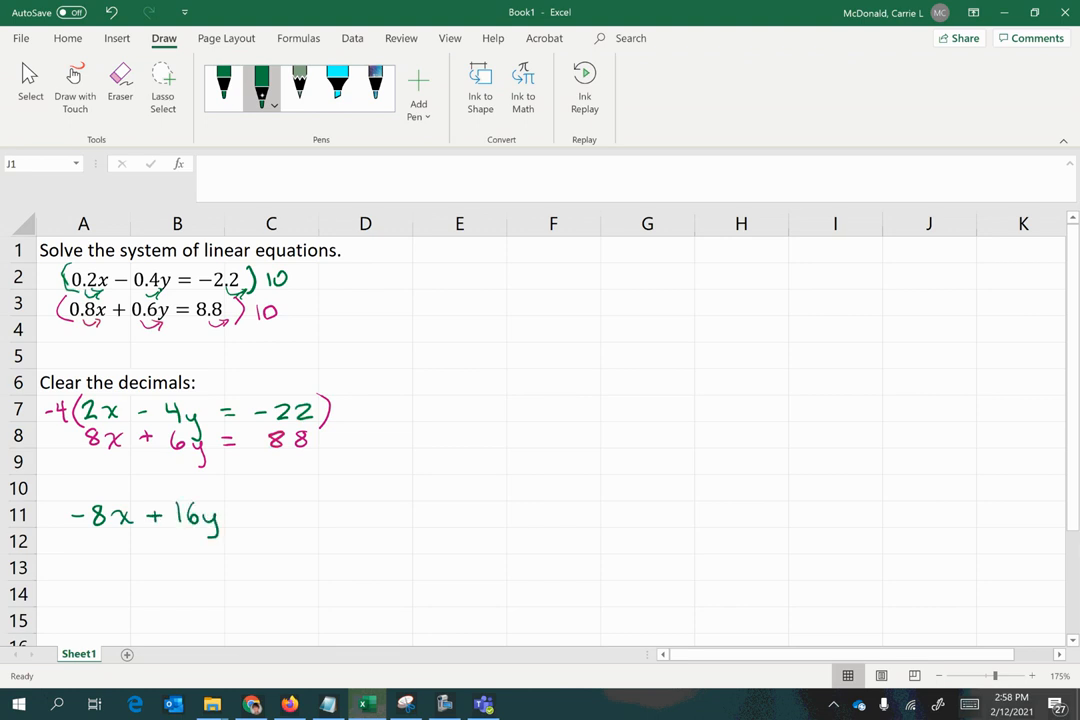
drag(236, 516, 258, 516)
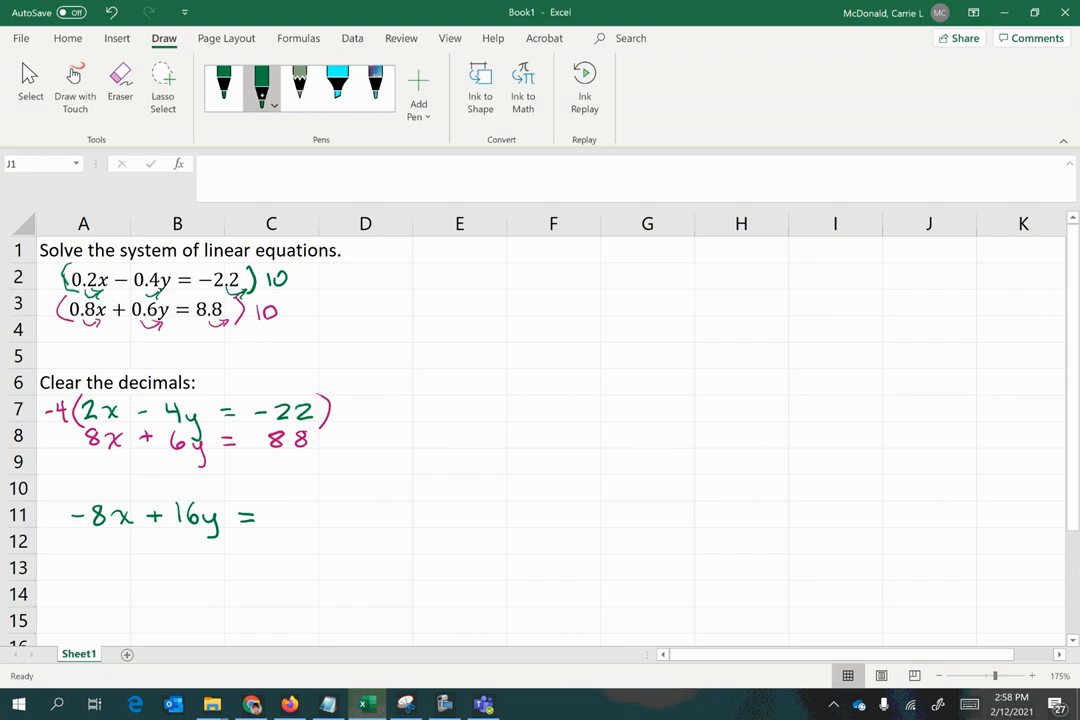
drag(276, 516, 316, 516)
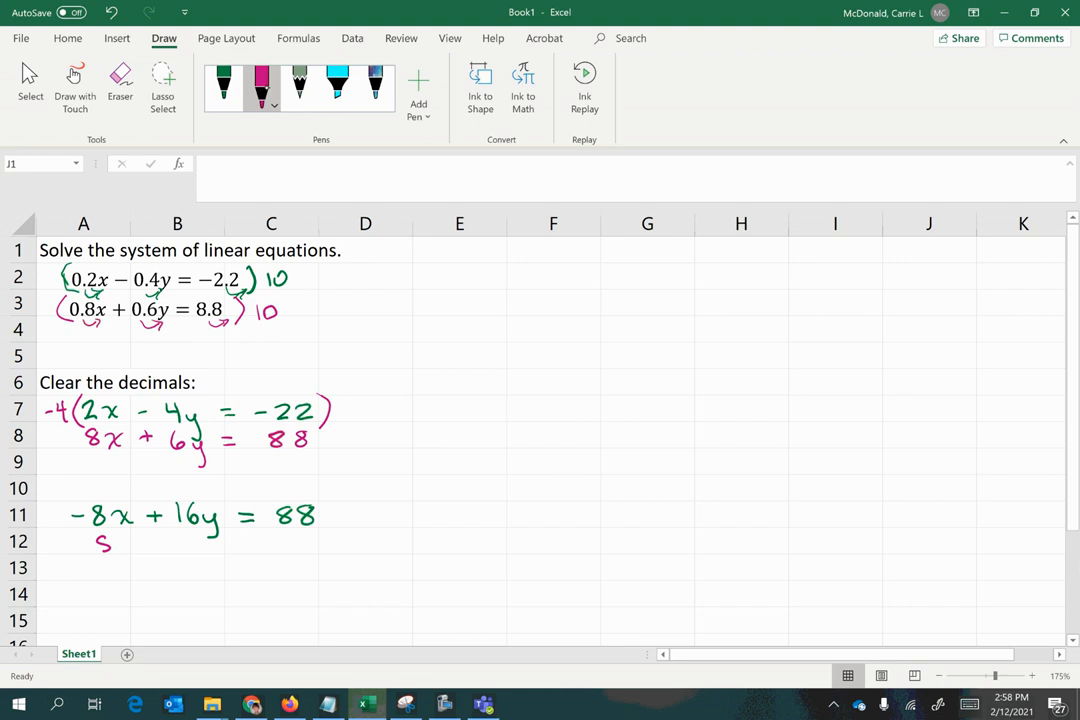
Copy 8x + 6y = 88 into row 12 beneath it, ready to add the two equations
drag(100, 540, 130, 548)
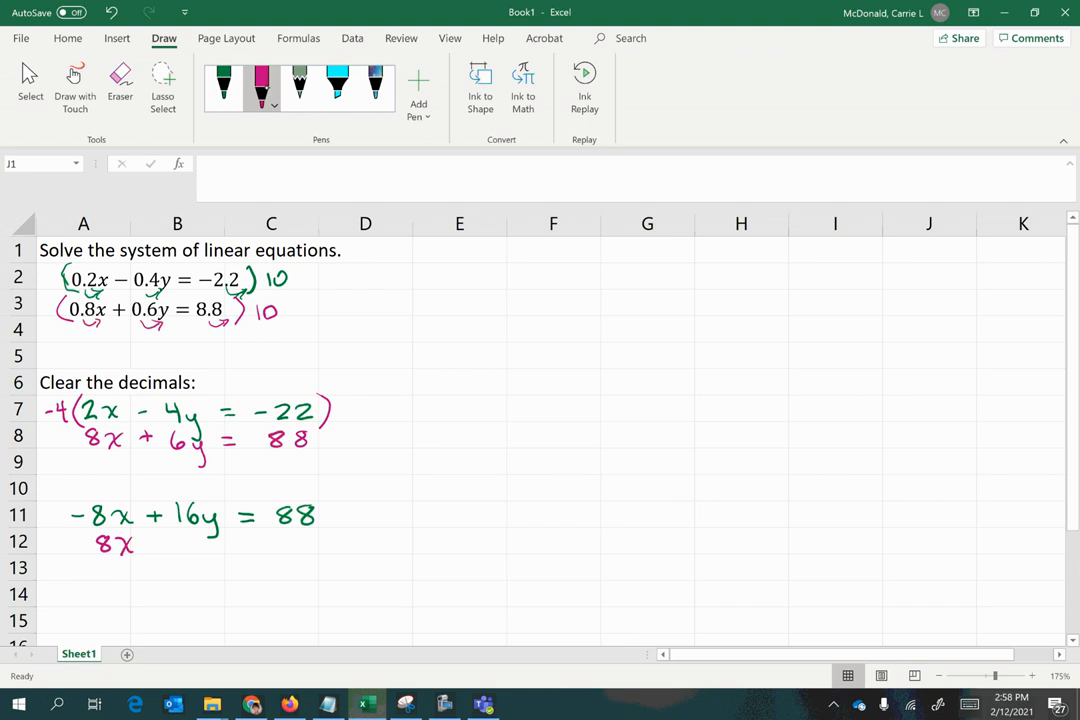
drag(140, 544, 210, 550)
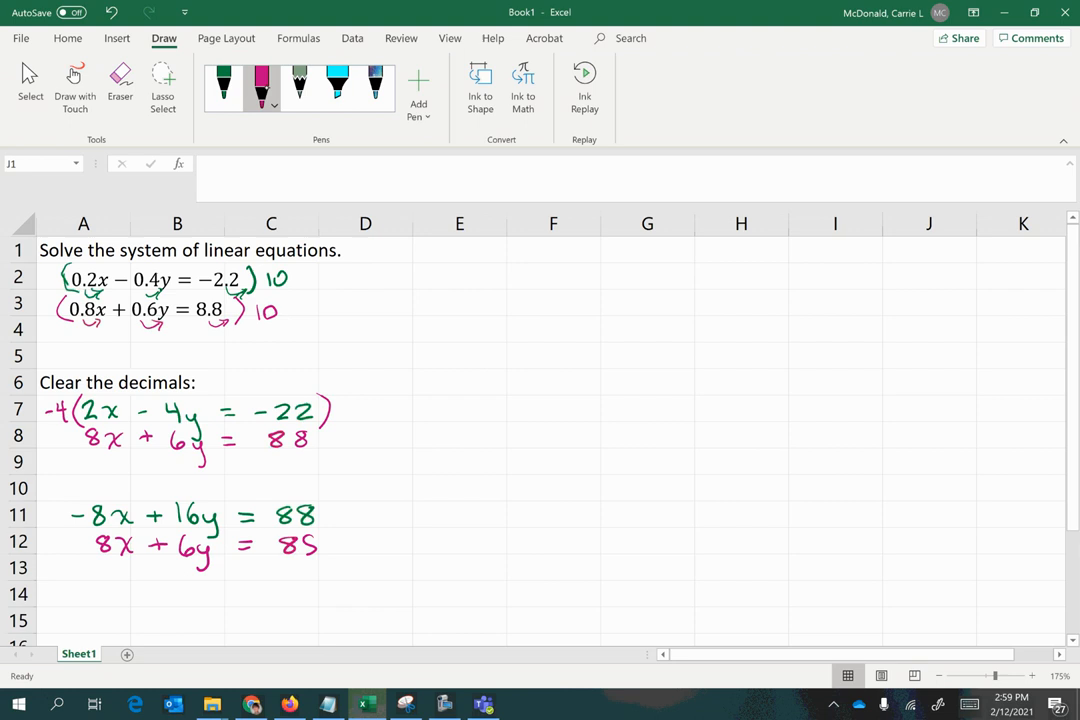
click(272, 104)
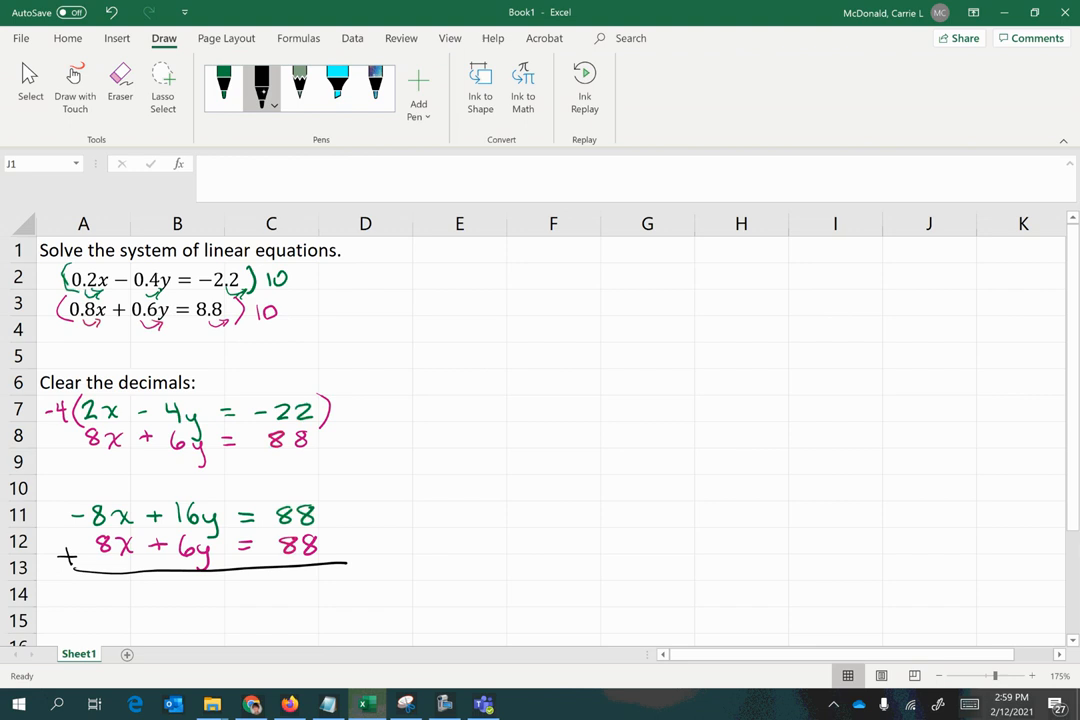
Ink the sum 22y = 176 and mark dividing both sides by 22 in pink
scroll(down, 3)
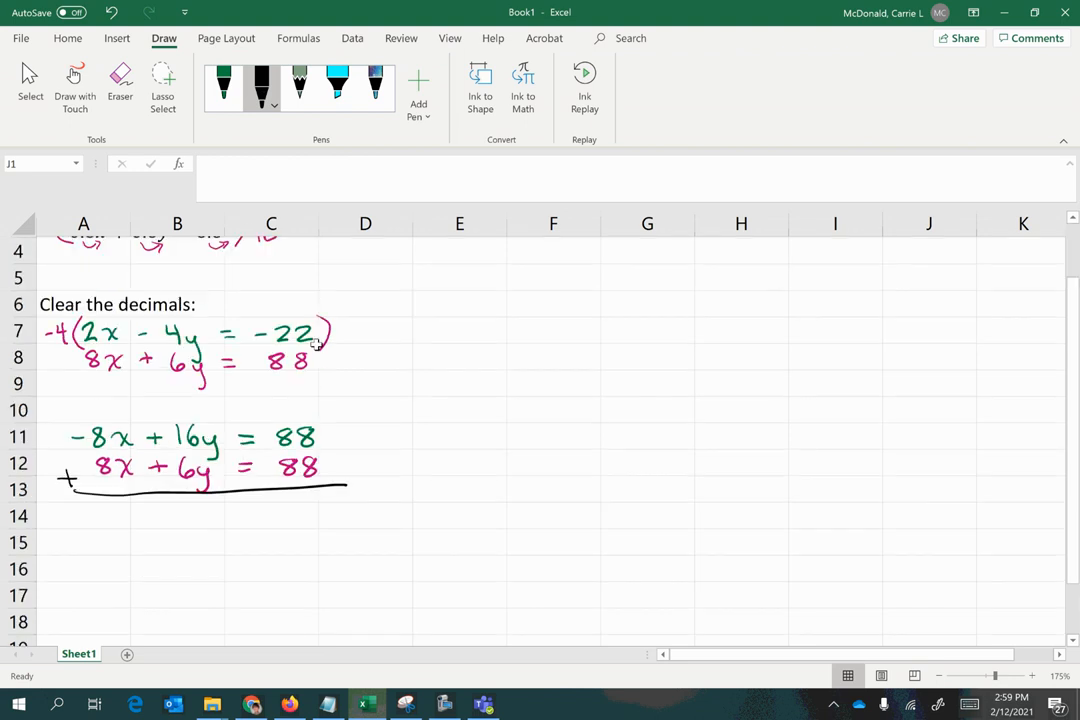
scroll(down, 3)
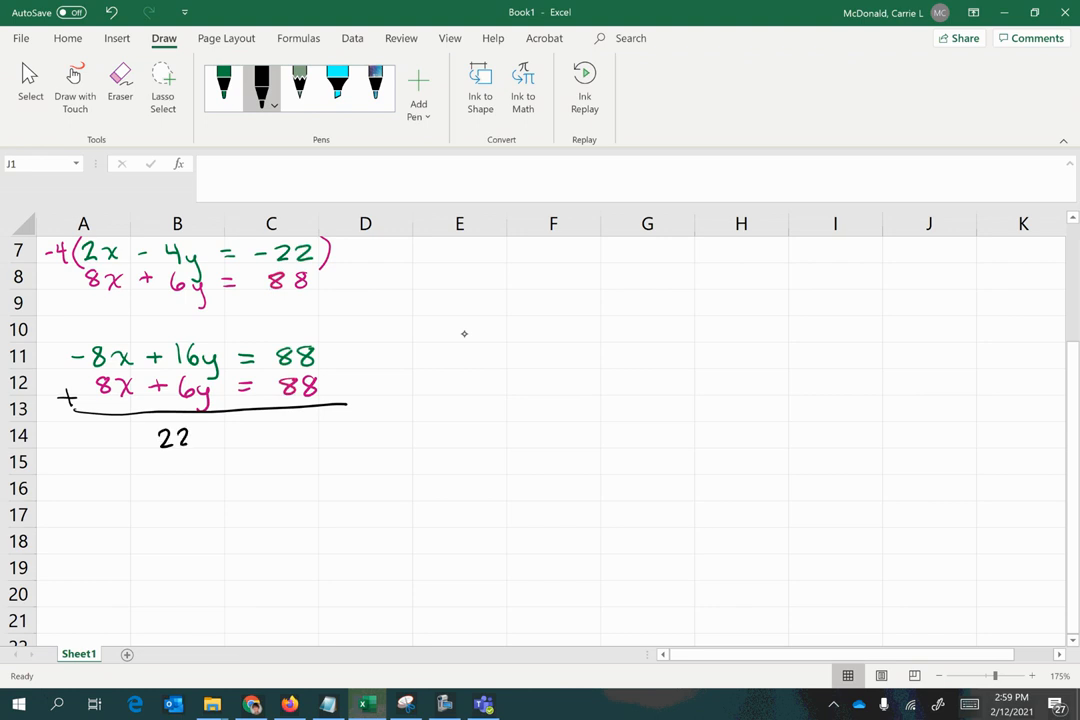
drag(184, 440, 236, 440)
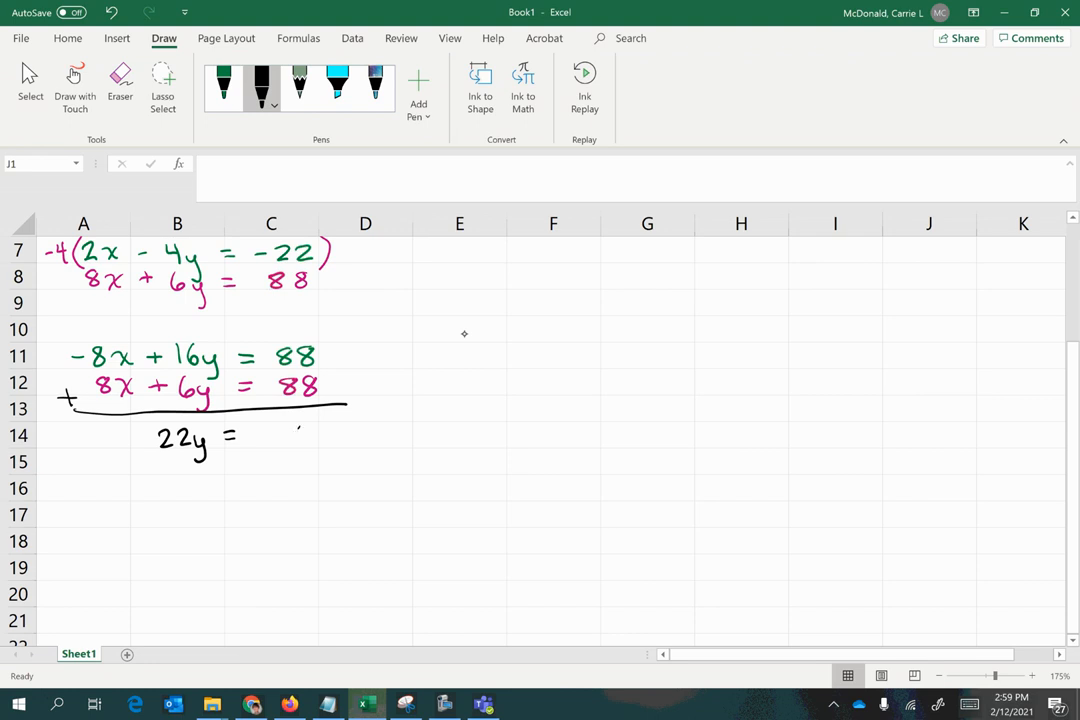
drag(256, 436, 304, 444)
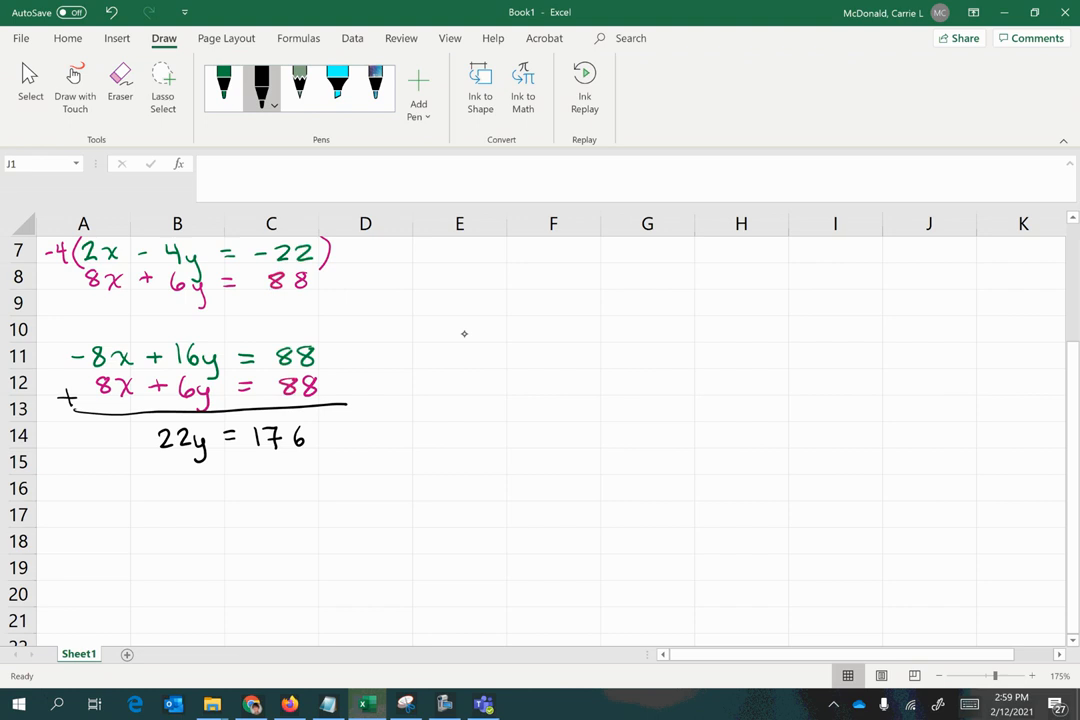
click(264, 104)
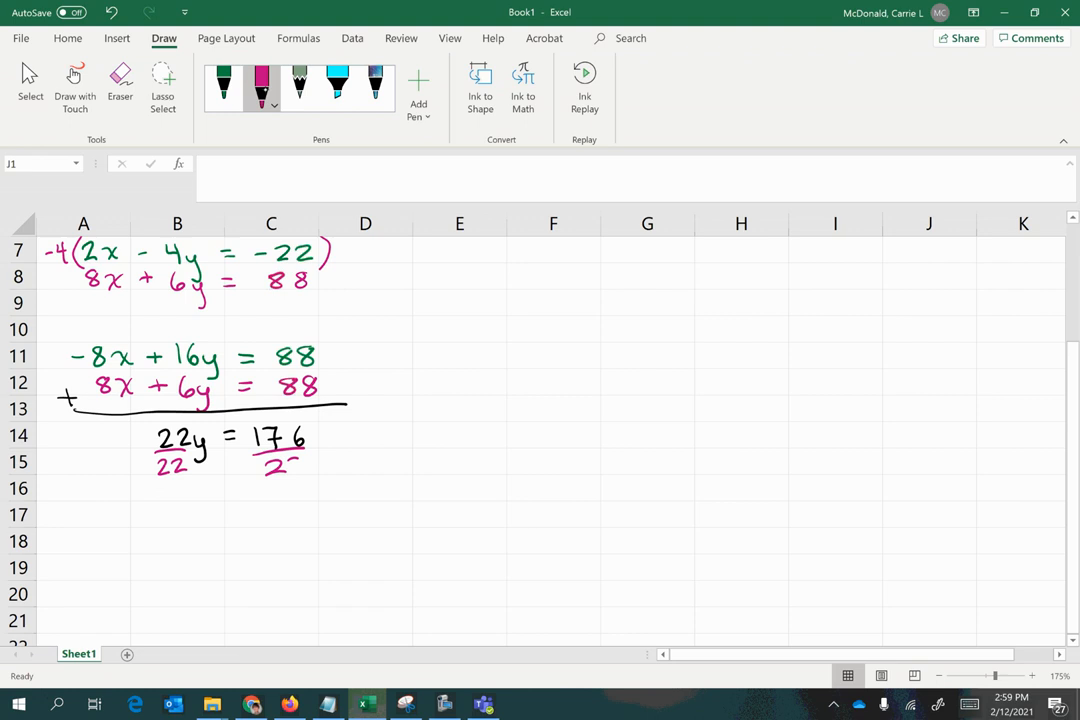
drag(290, 464, 310, 464)
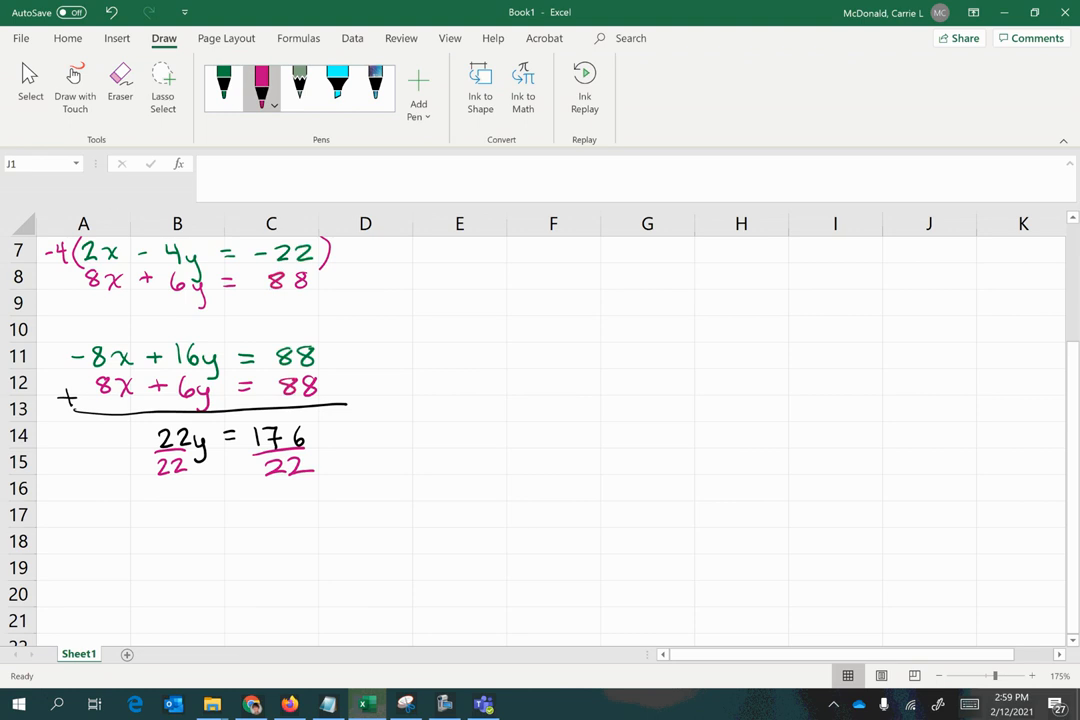
Enter =176/22 in cell E15 to get 8, then box the result y = 8
click(460, 462)
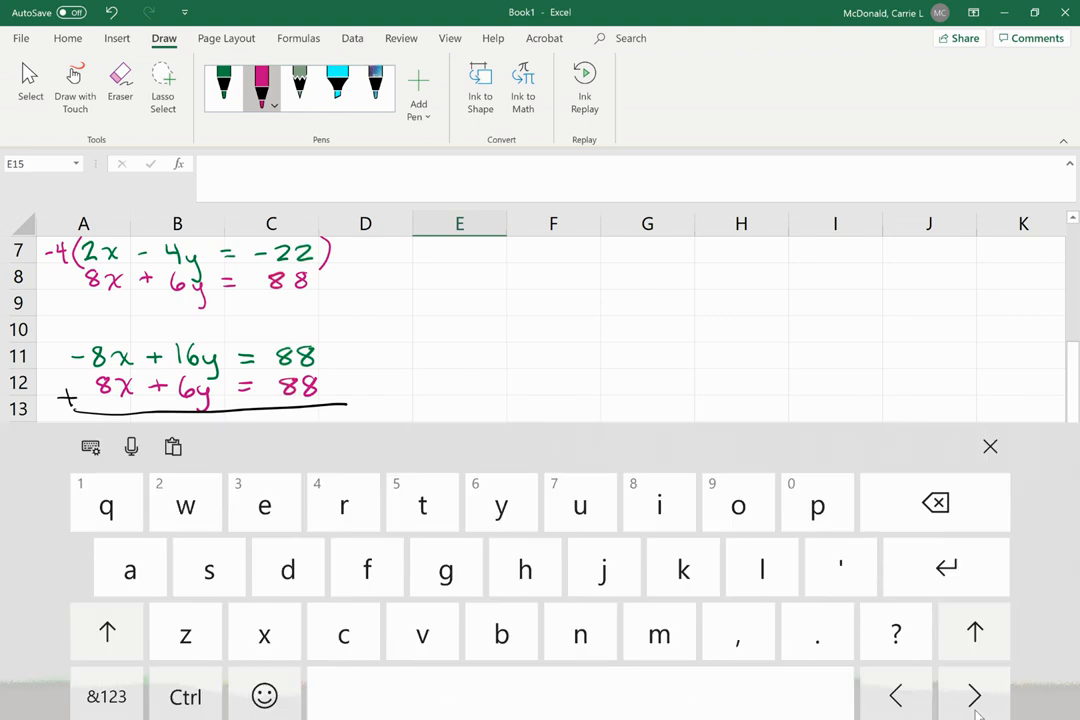
scroll(down, 3)
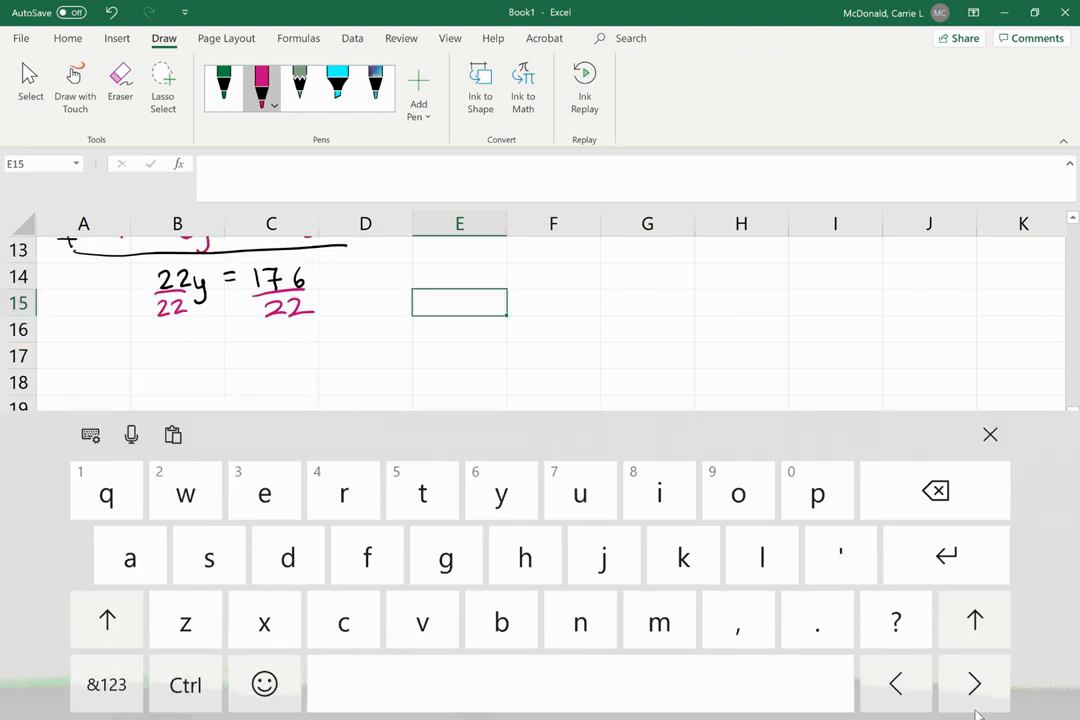
text(=)
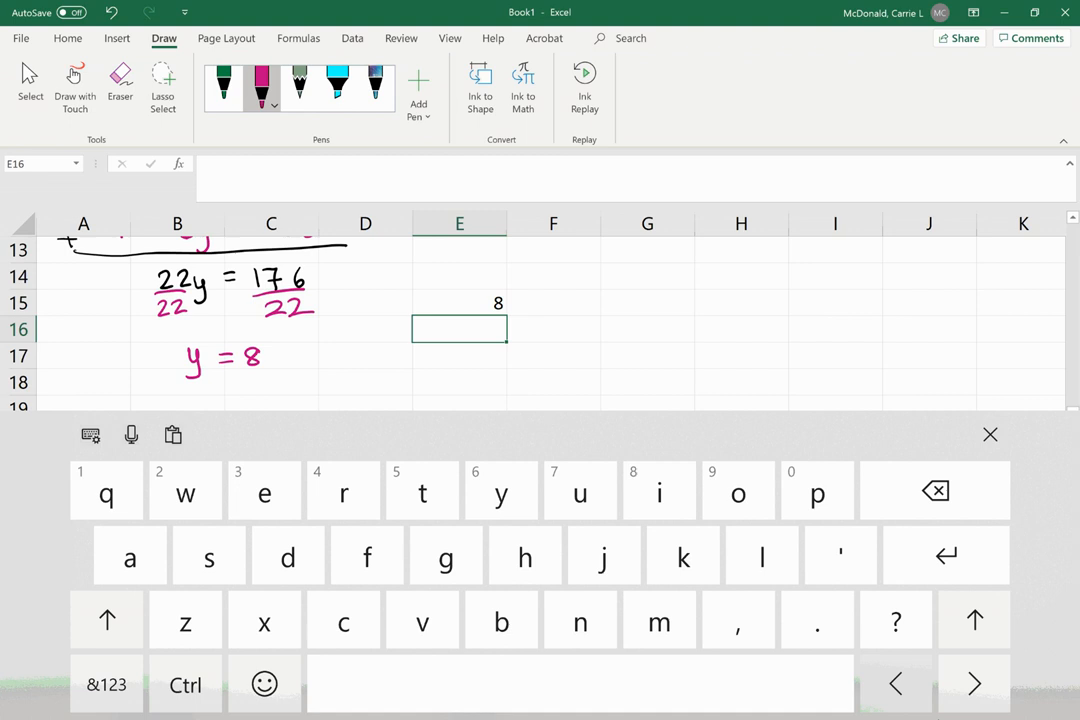
drag(170, 340, 278, 384)
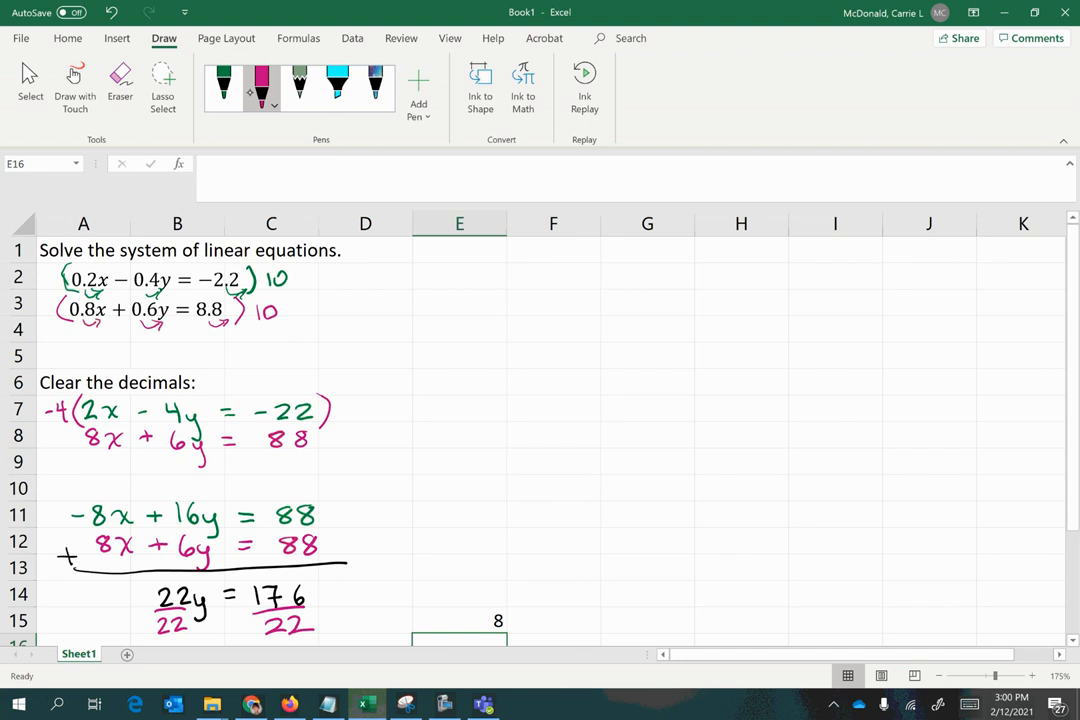
Ink the solution-set template {( , 8)} in black beside the system near column E
click(272, 104)
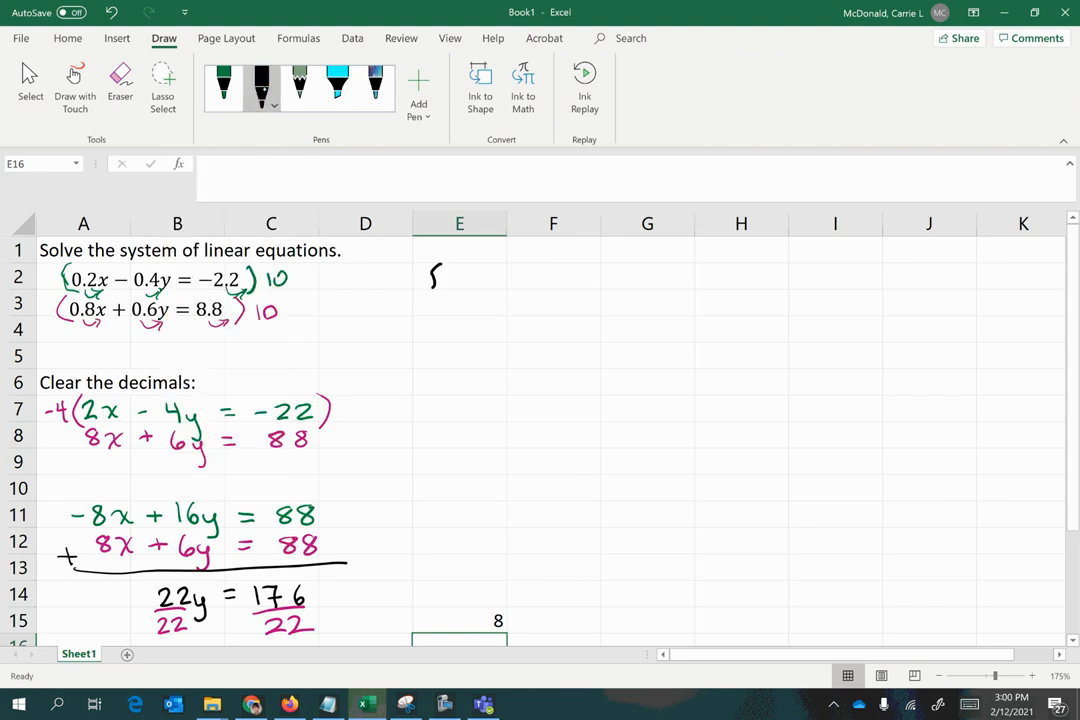
drag(440, 276, 460, 310)
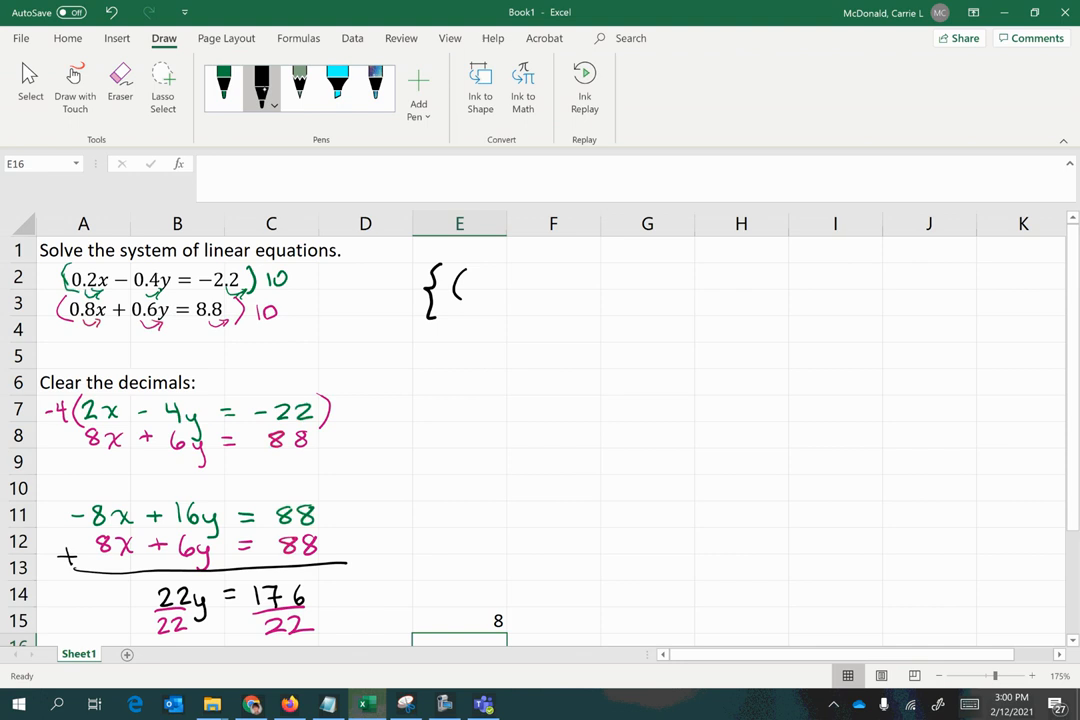
drag(500, 300, 510, 304)
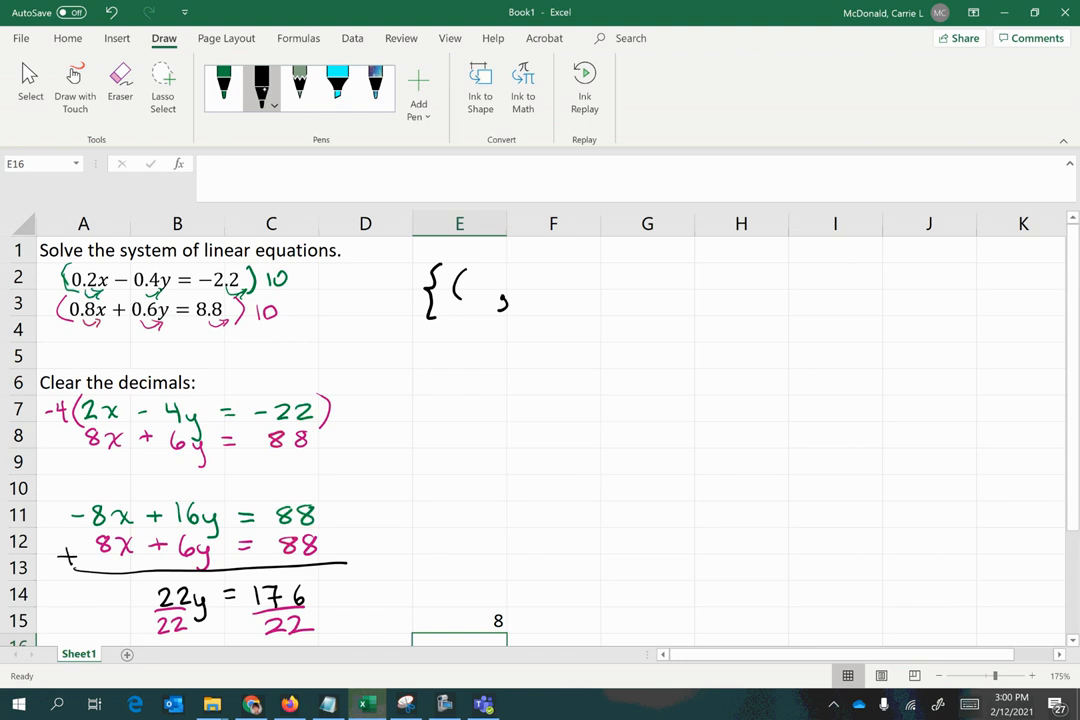
drag(524, 284, 556, 290)
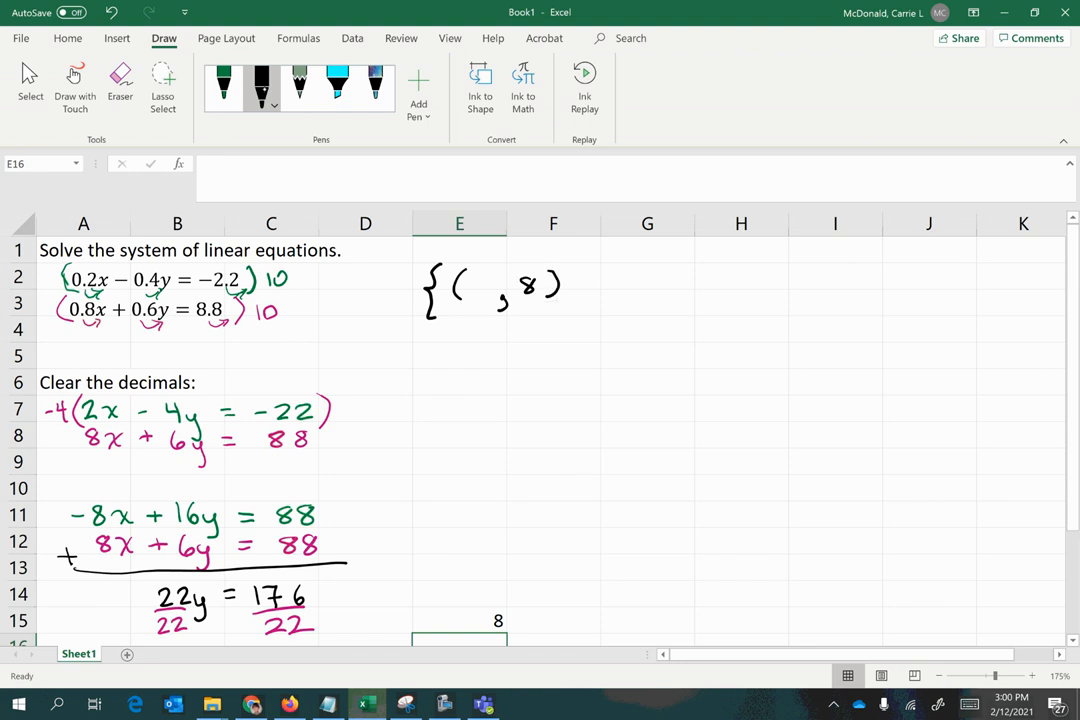
drag(570, 270, 576, 310)
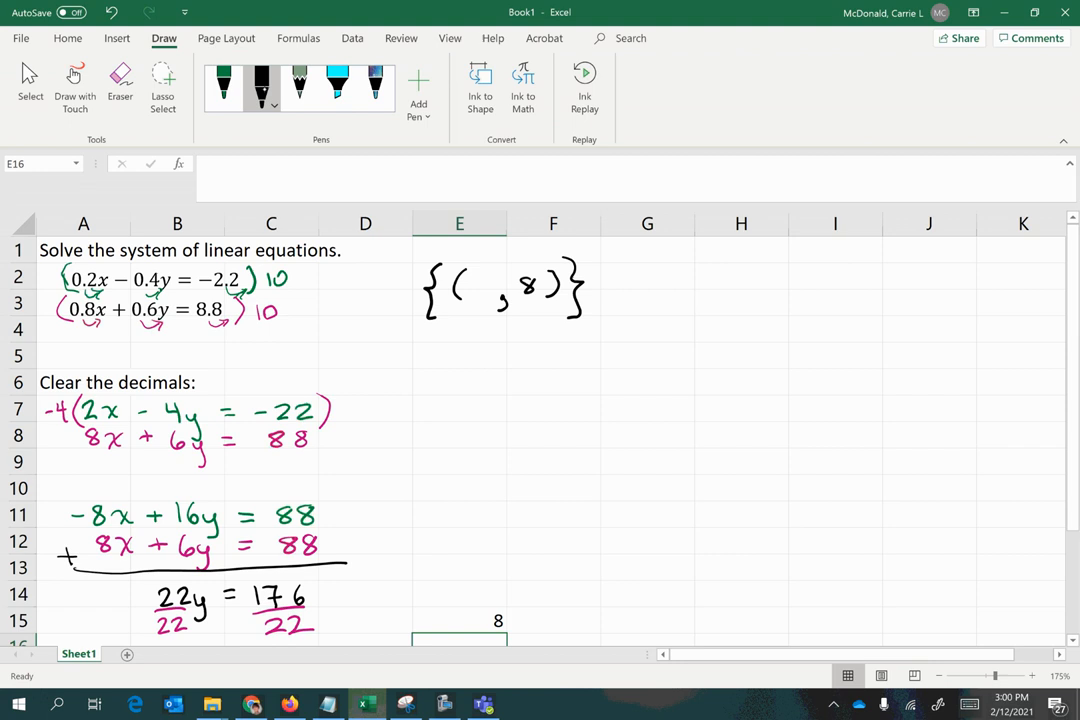
mouse_move(132, 480)
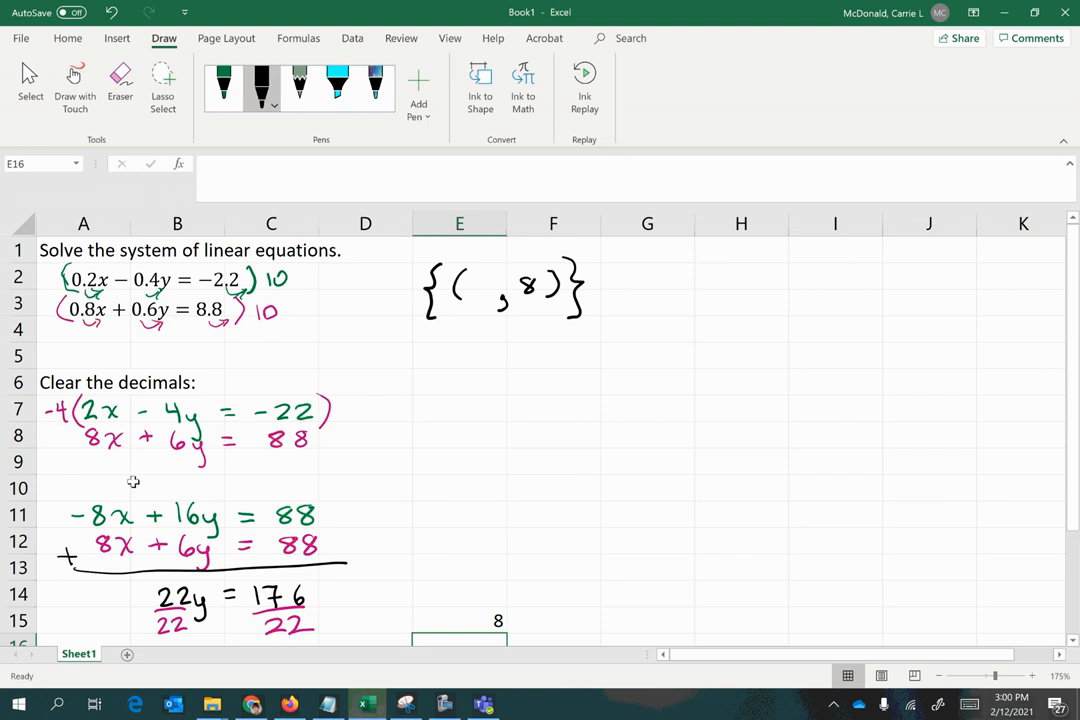
scroll(down, 3)
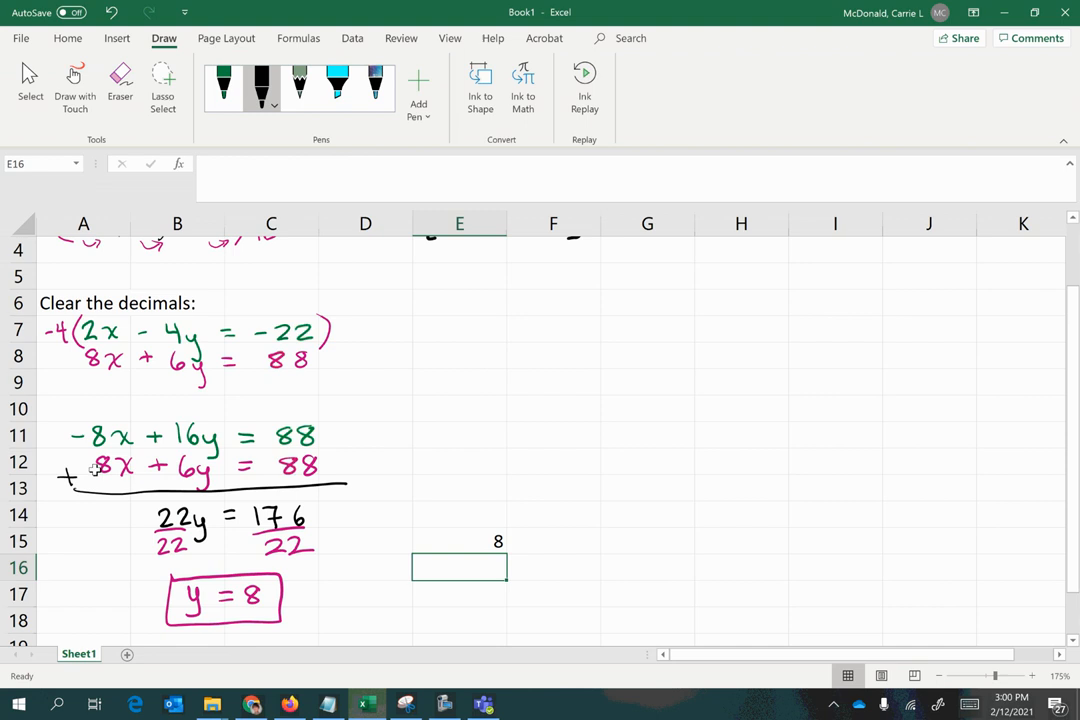
mouse_move(150, 476)
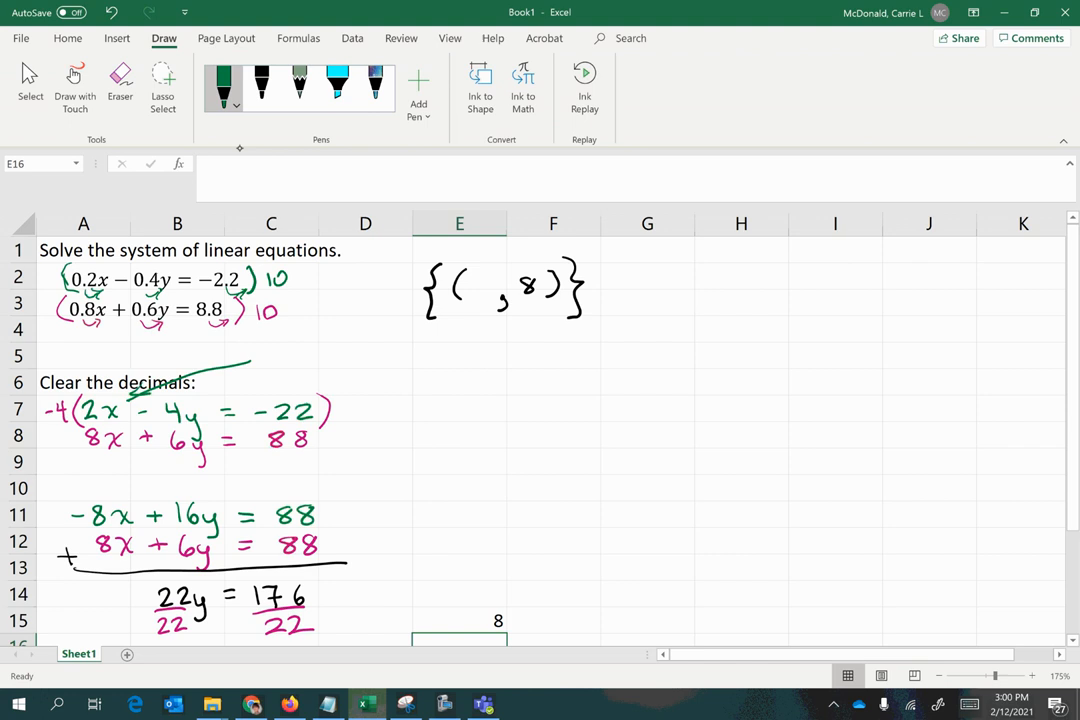
Ink 2x − 4y = −22 in green and replace the y with (8) in black
drag(460, 410, 560, 410)
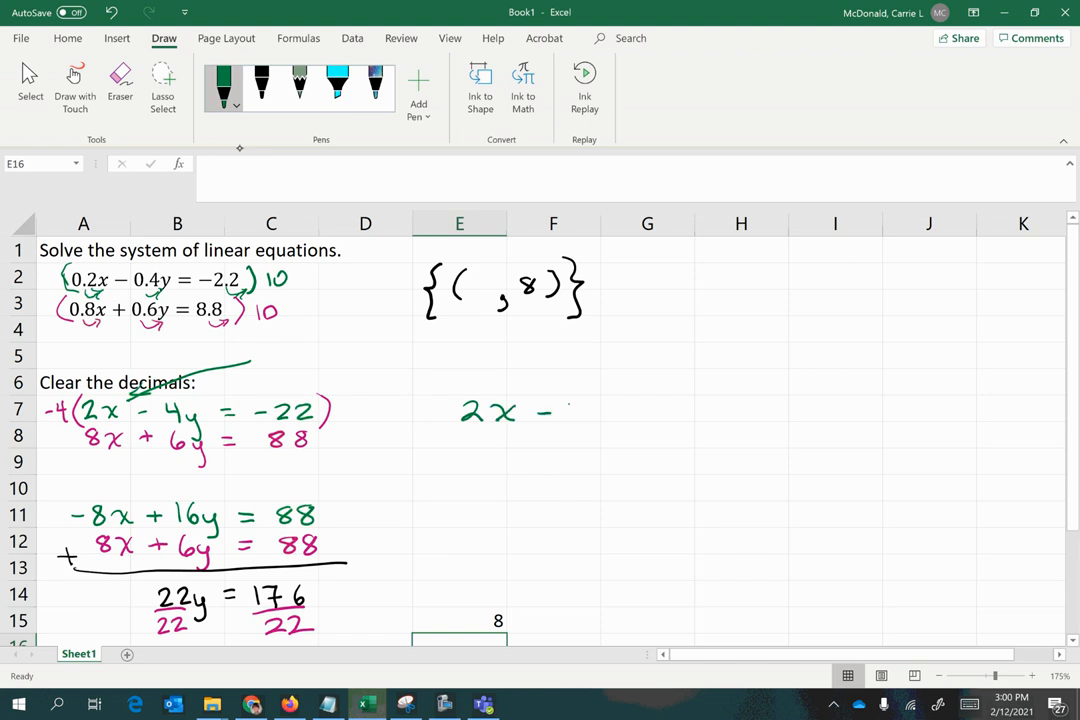
drag(570, 410, 660, 414)
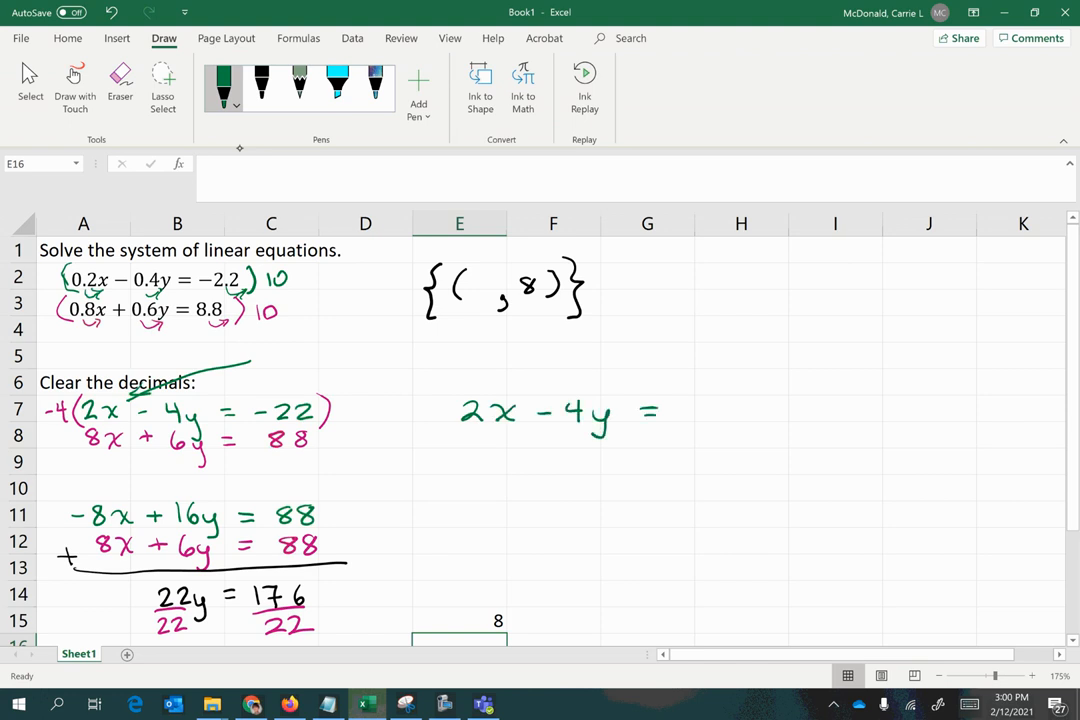
drag(676, 410, 760, 410)
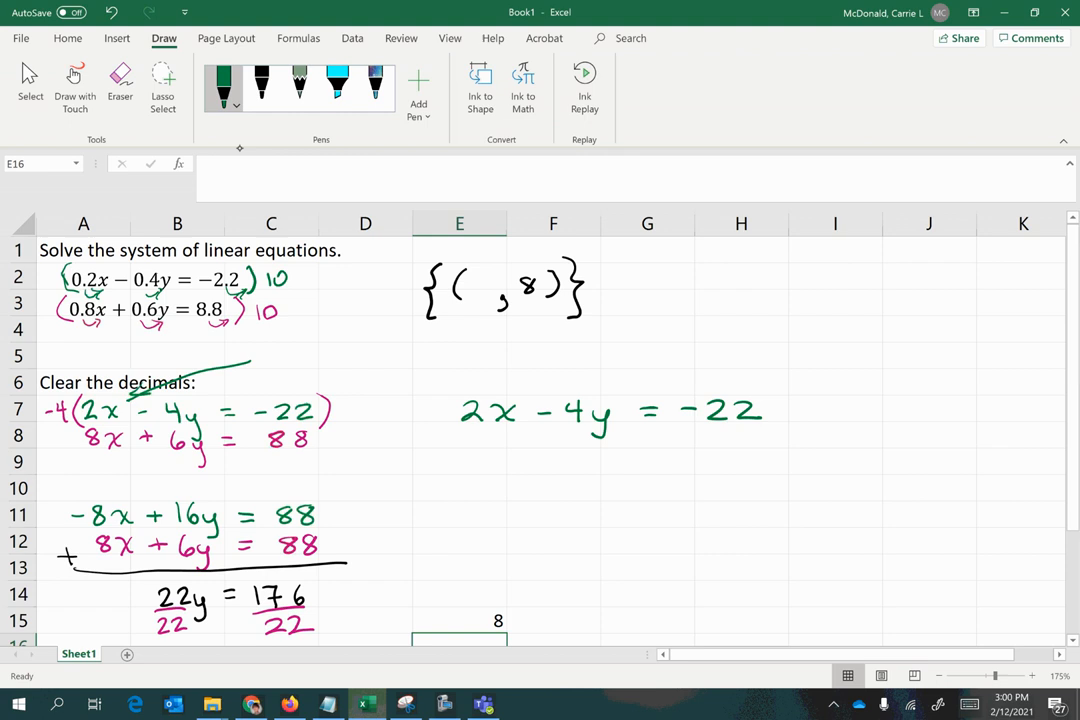
click(120, 80)
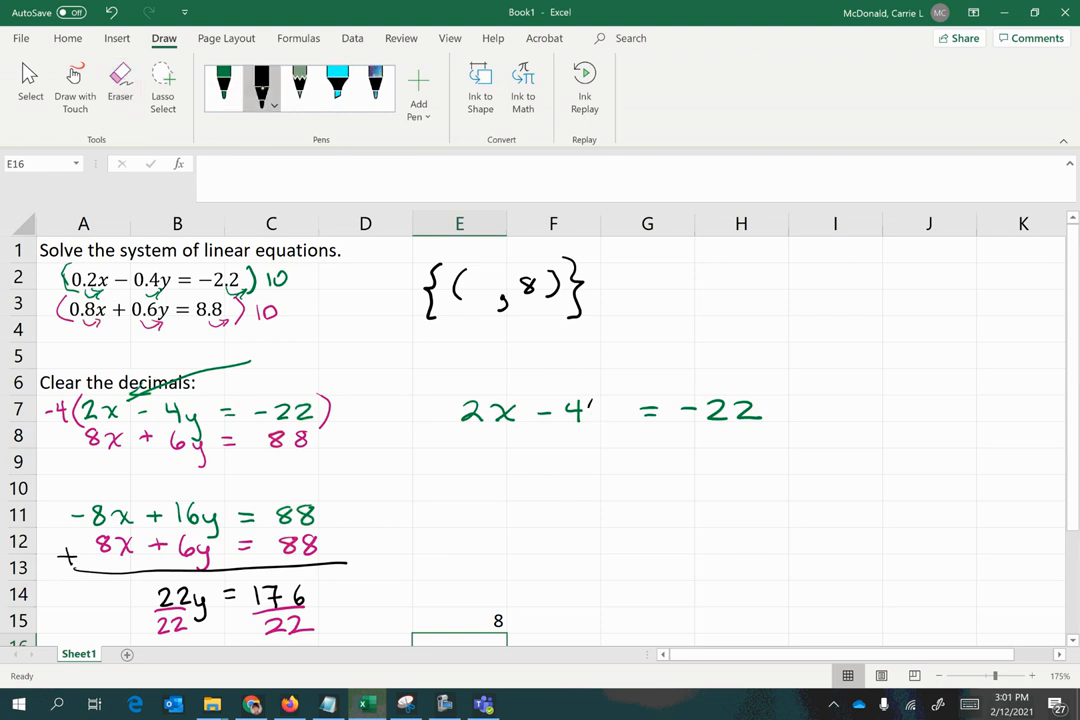
drag(596, 410, 624, 410)
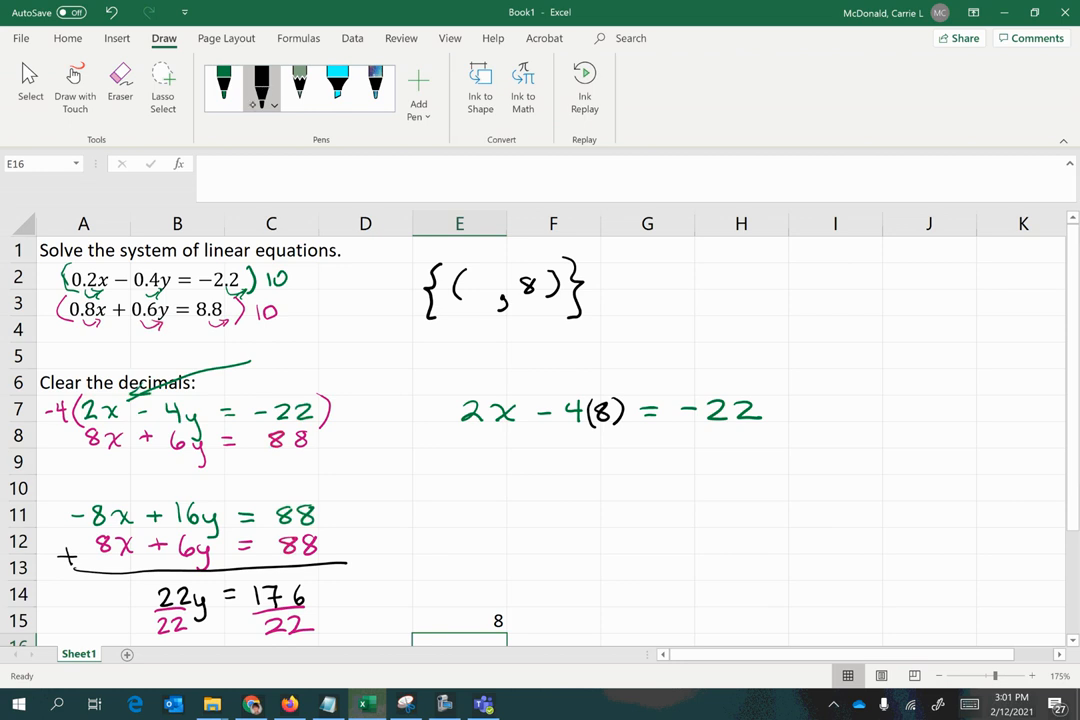
Write the simplified equation 2x − 32 = −22 on the next line
drag(490, 450, 480, 460)
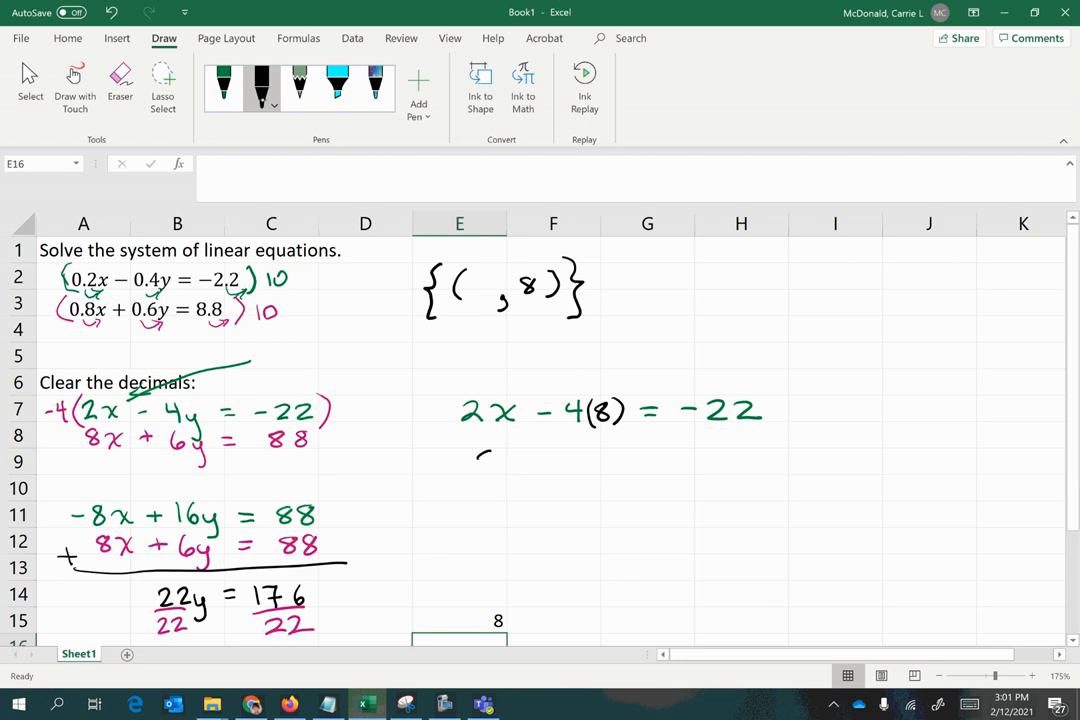
drag(470, 464, 596, 464)
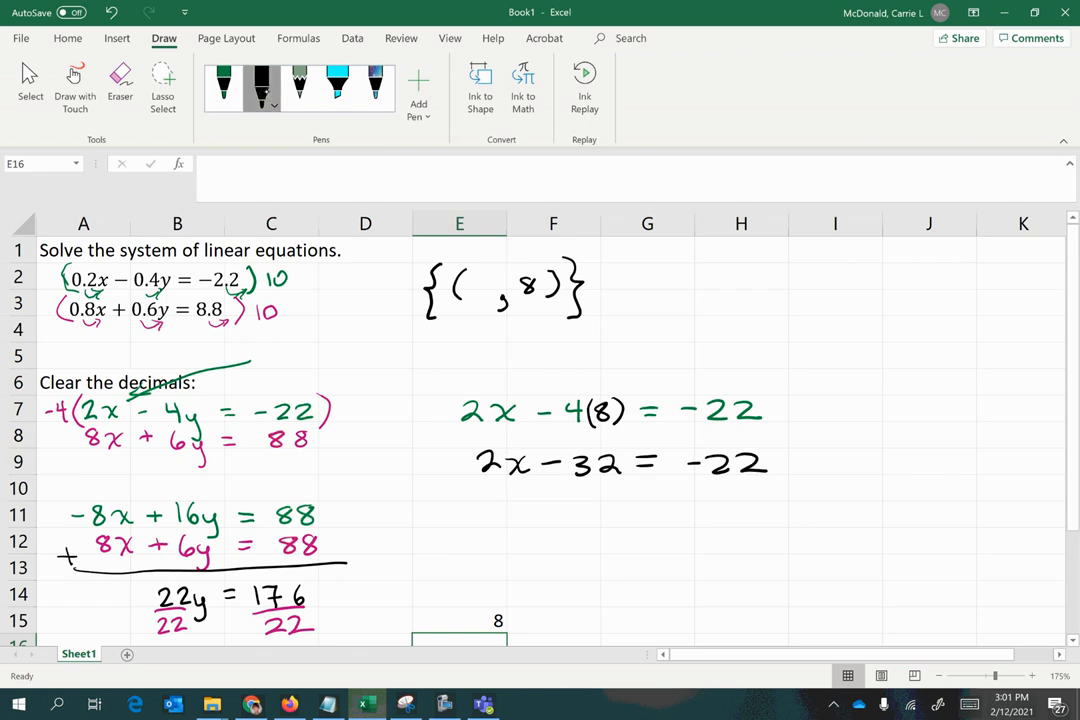
Write +32 under both sides in pink, cancel the 32s and underline the step
click(262, 88)
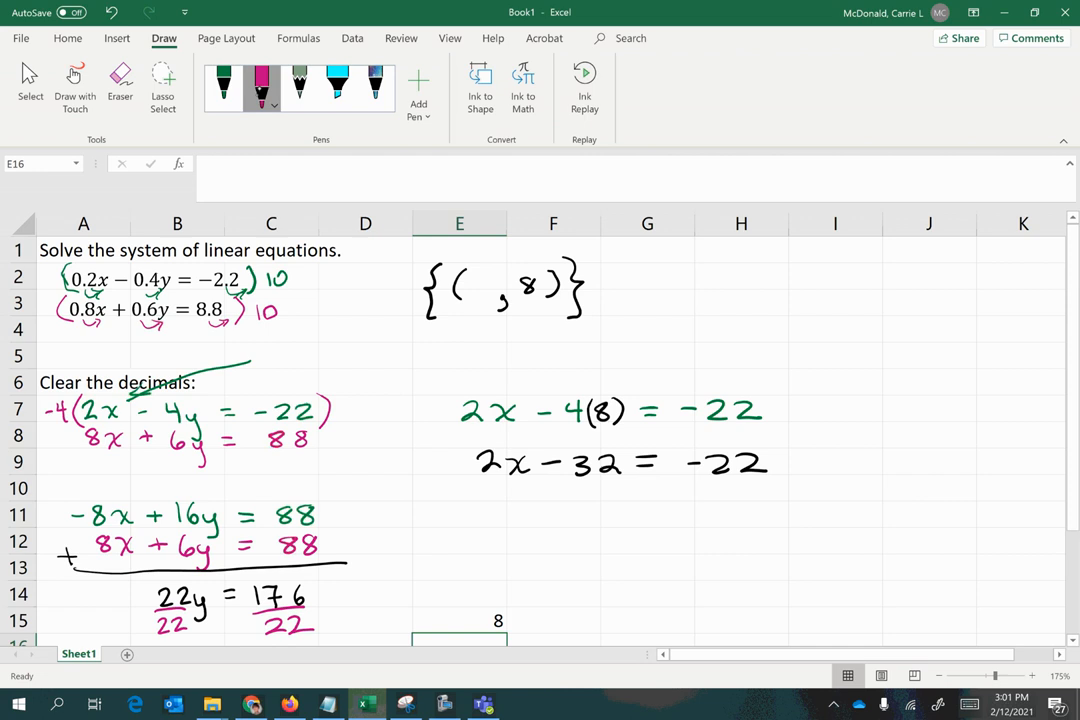
drag(556, 496, 610, 496)
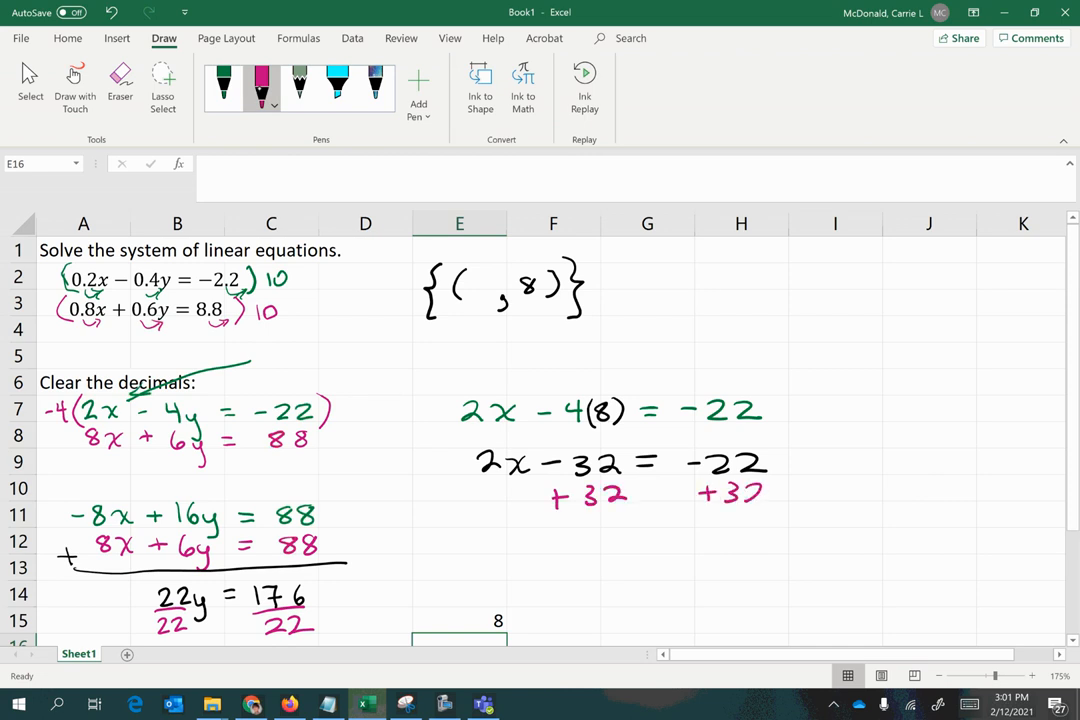
drag(464, 520, 818, 520)
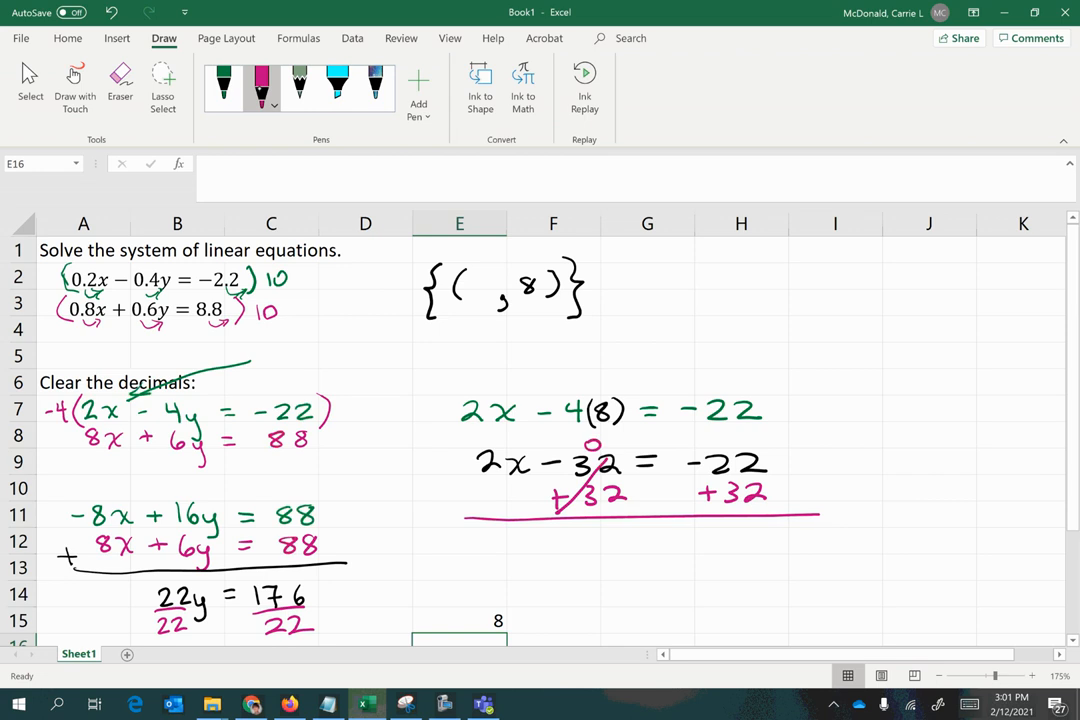
Ink the result 2x = 10 and the final answer x = 5 in black
click(260, 88)
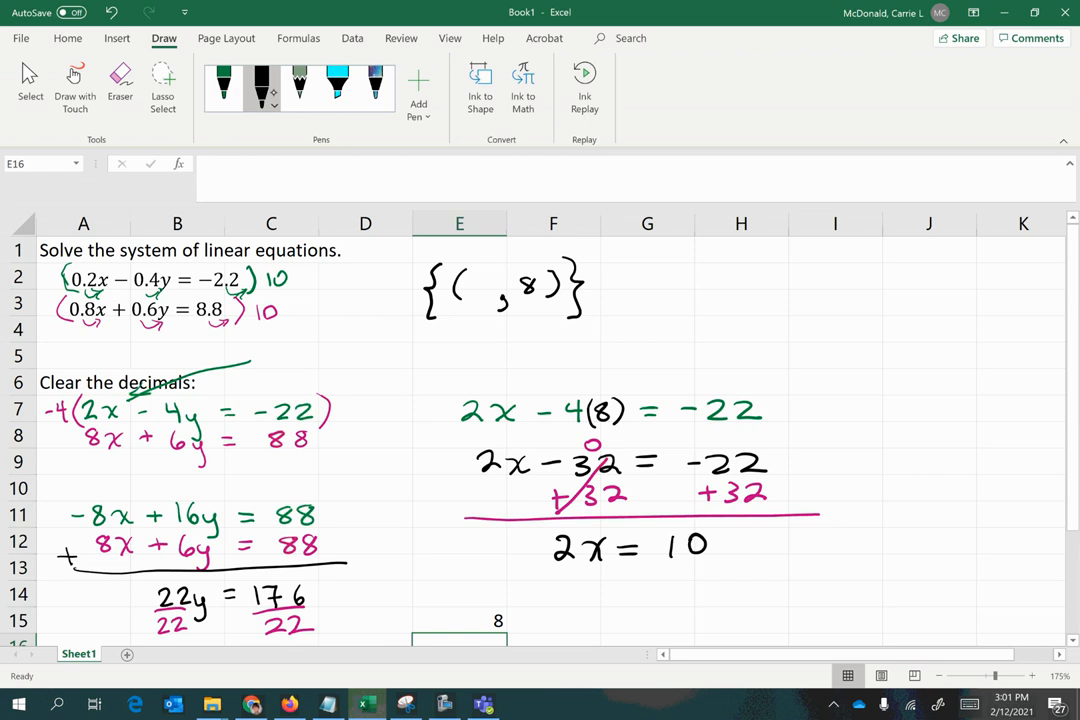
drag(590, 600, 610, 616)
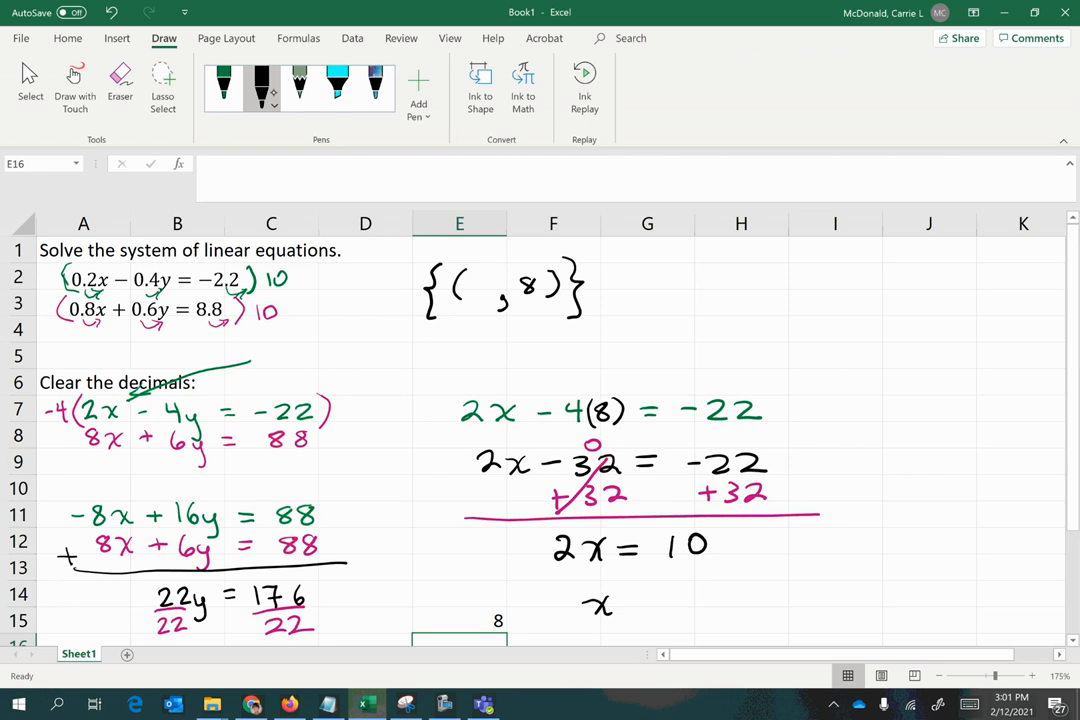
drag(624, 604, 640, 604)
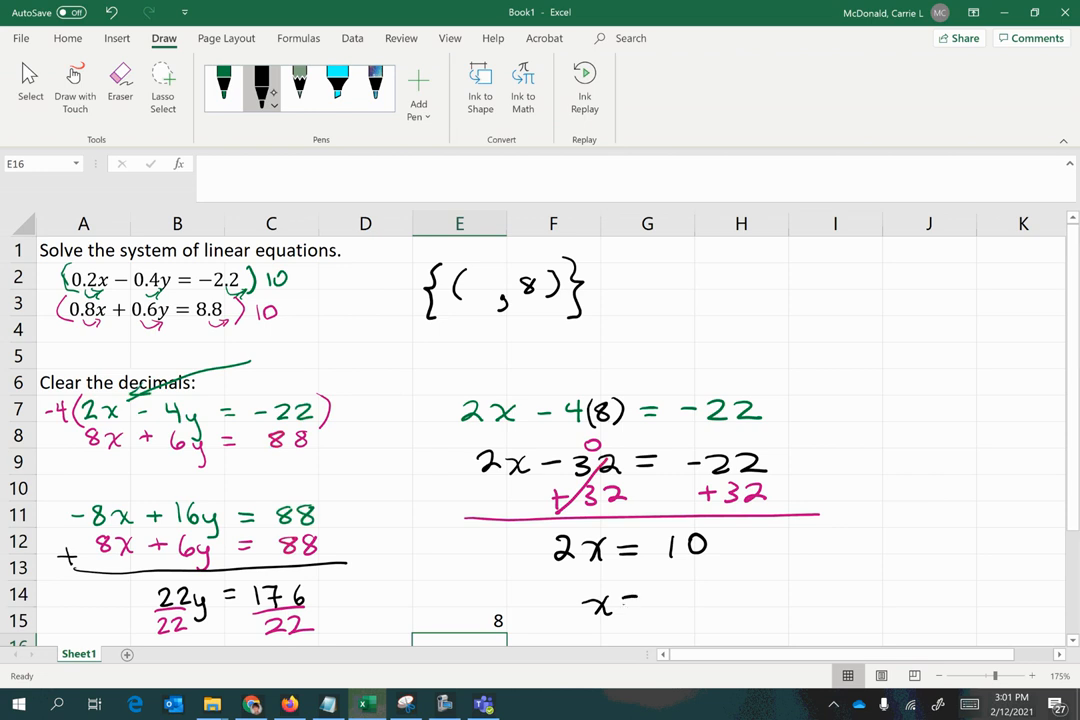
drag(650, 600, 684, 616)
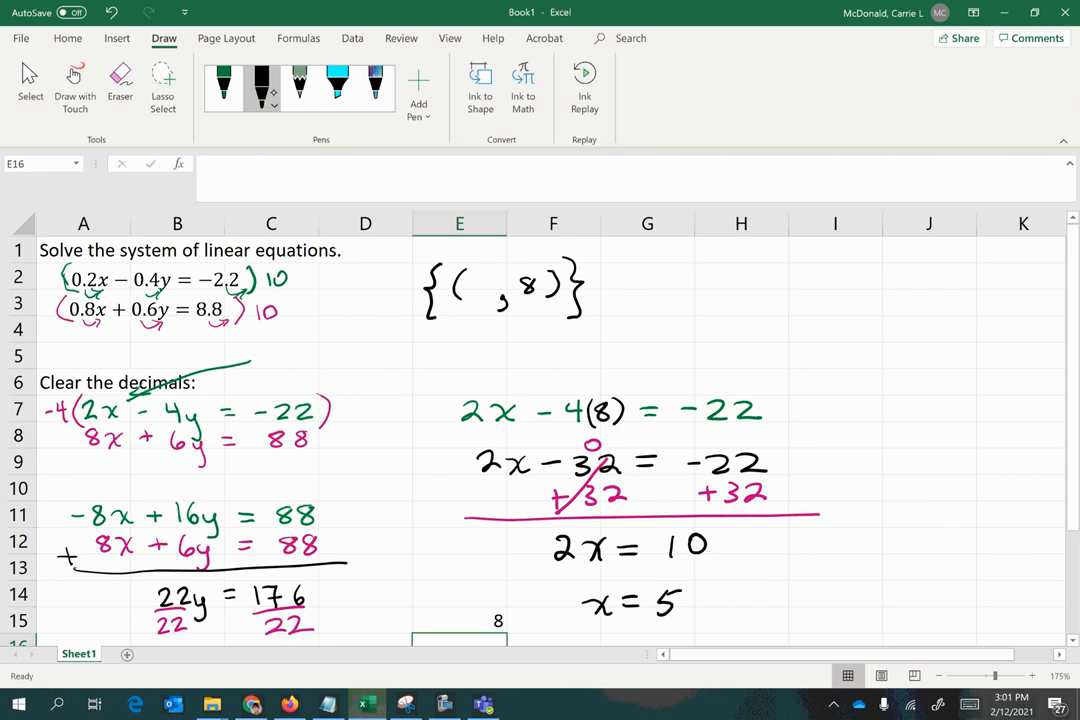